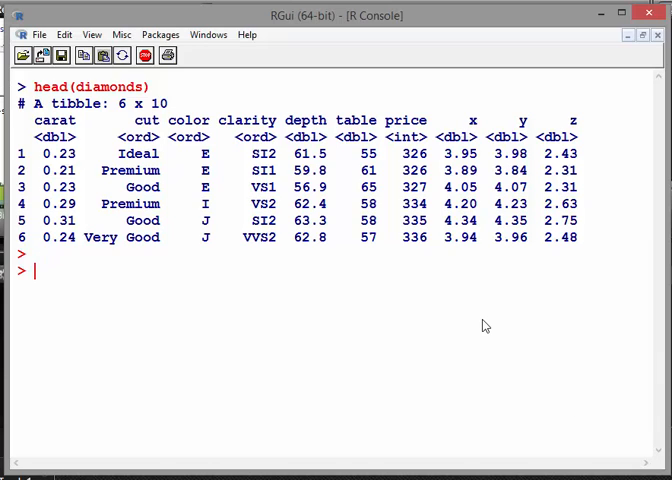
# - Enter the comment lines '# Facetting' and '# multifaceted' at the prompt
pyautogui.write('# F')
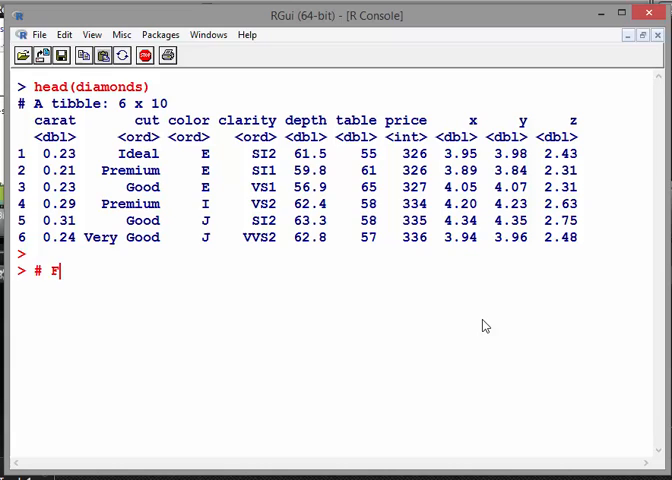
pyautogui.write('aceetting')
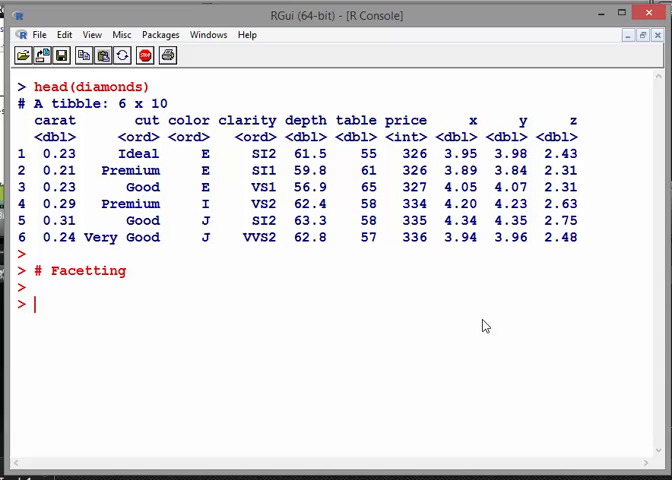
pyautogui.write('# mult')
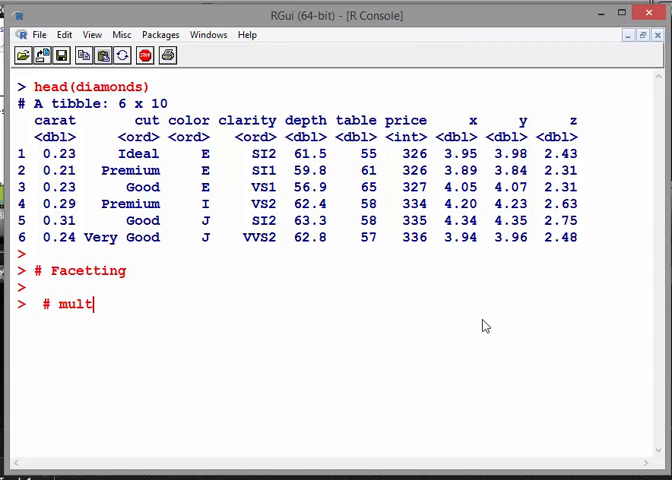
pyautogui.write('iface')
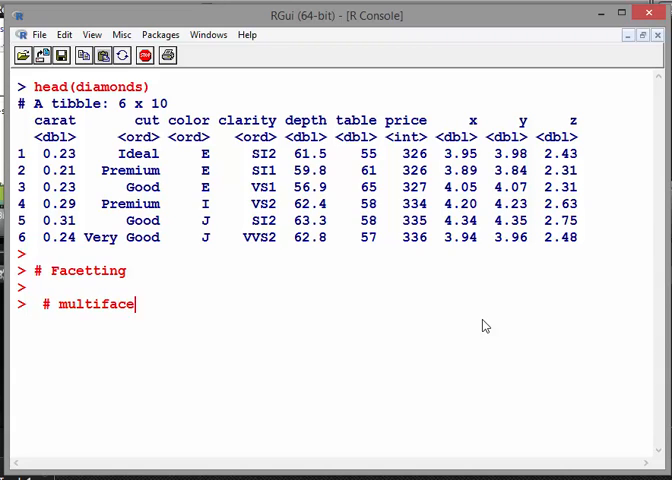
pyautogui.write('ted')
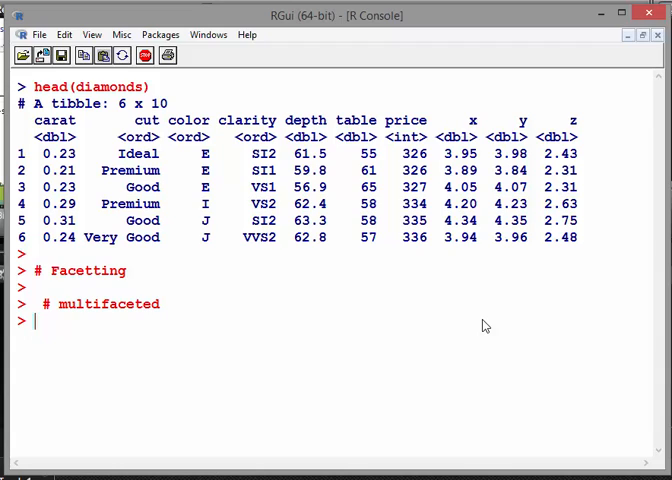
pyautogui.moveTo(322, 112)
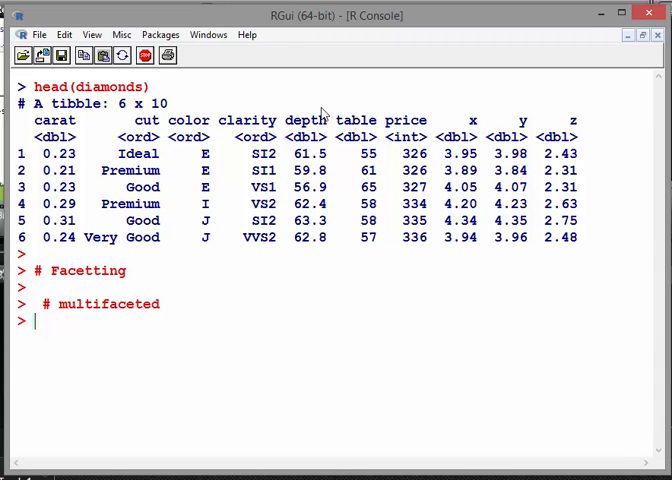
pyautogui.moveTo(304, 126)
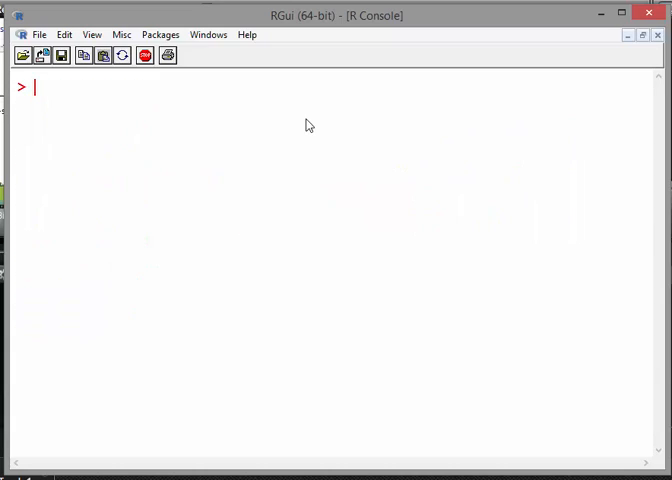
# - Run dim(diamonds) to confirm 53940 rows and 10 columns
pyautogui.write('di')
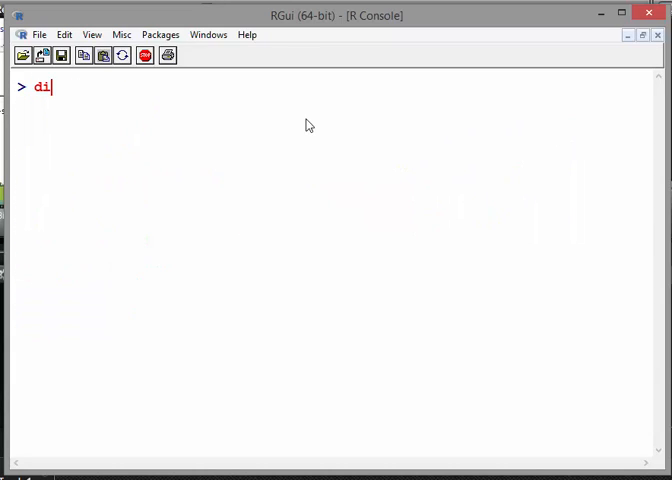
pyautogui.write('m(d')
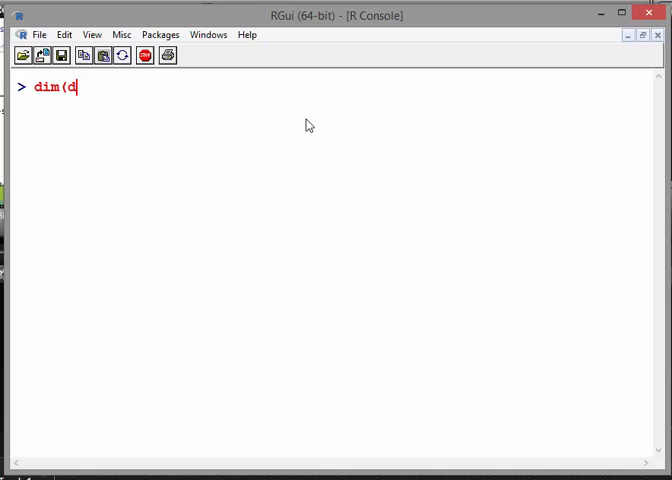
pyautogui.write('iamonds')
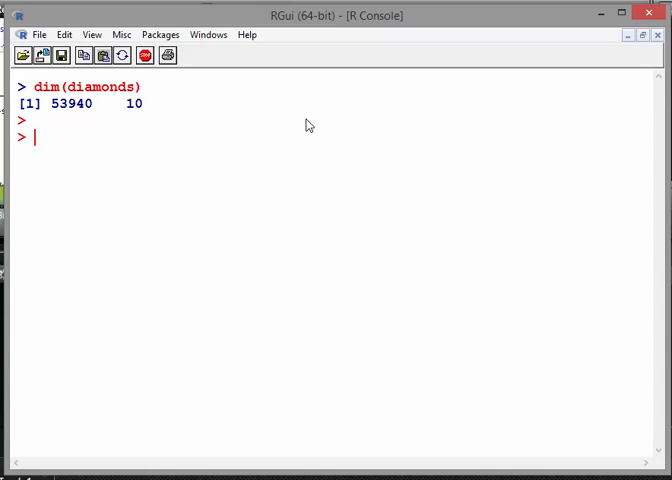
# - Assign indices <- sample(1:nrow(diamonds),1000) to draw a random row sample
pyautogui.write('sample(1:')
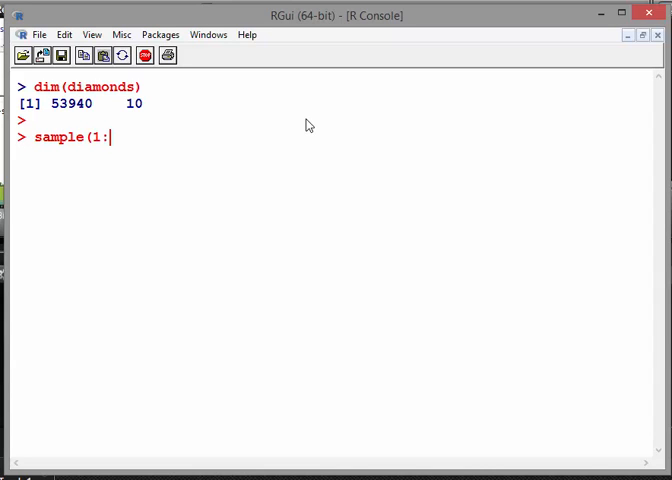
pyautogui.write('no')
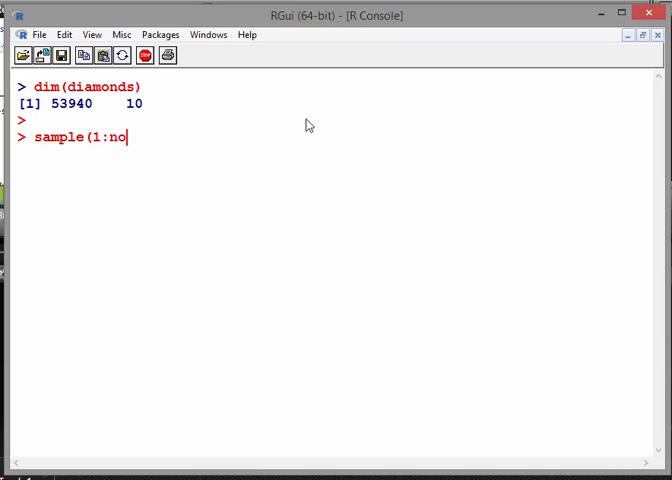
pyautogui.write('row(d')
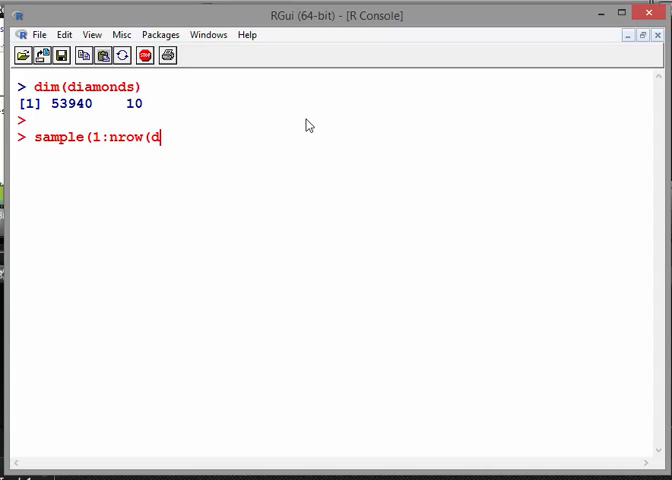
pyautogui.write('im')
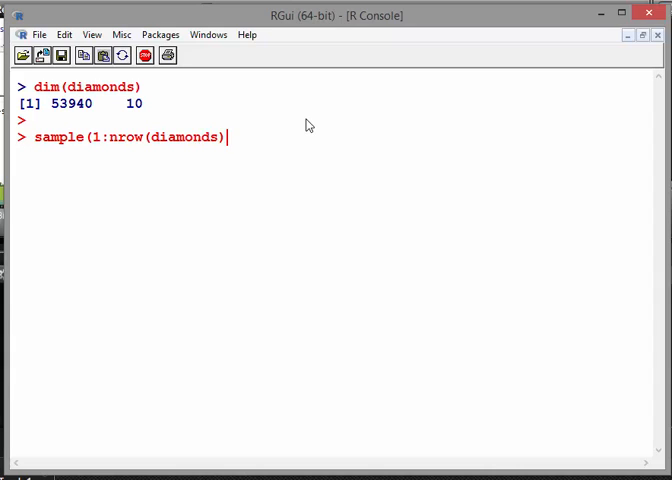
pyautogui.write(',1000')
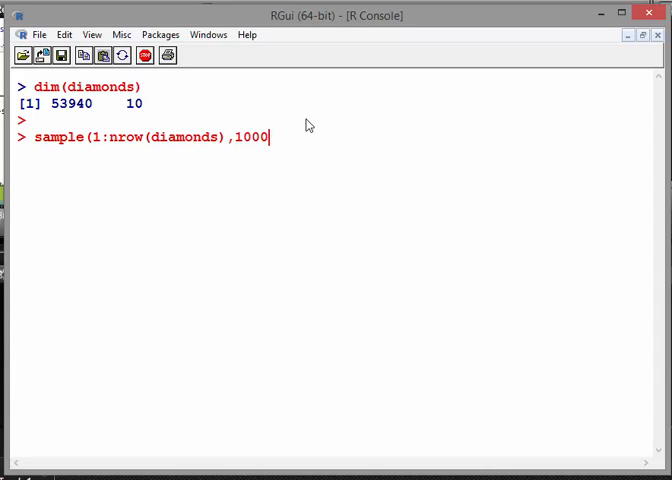
pyautogui.write(')')
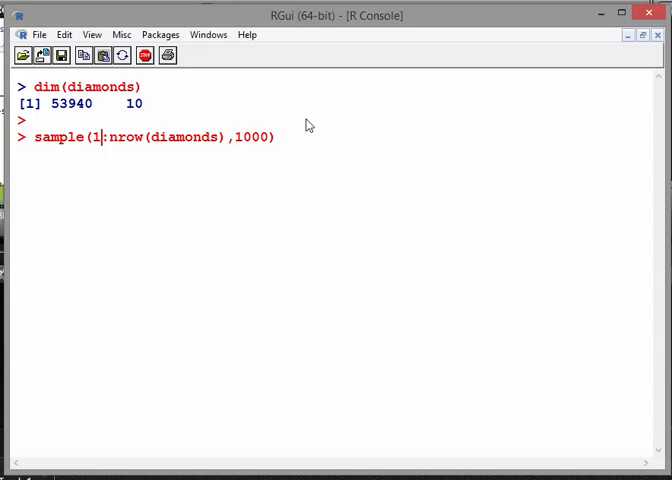
pyautogui.write('indice')
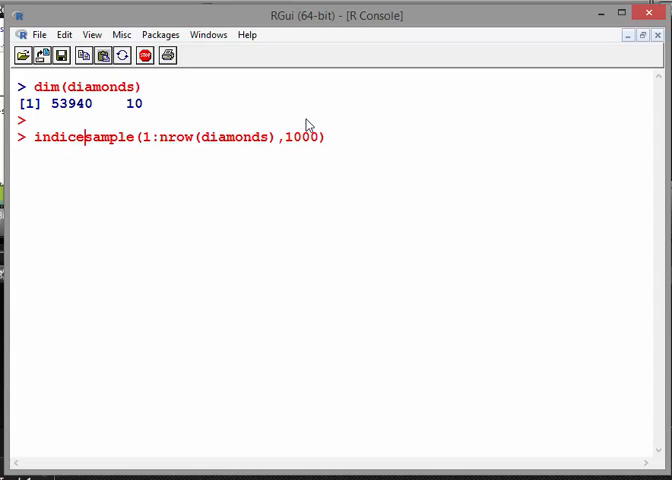
pyautogui.write('<-')
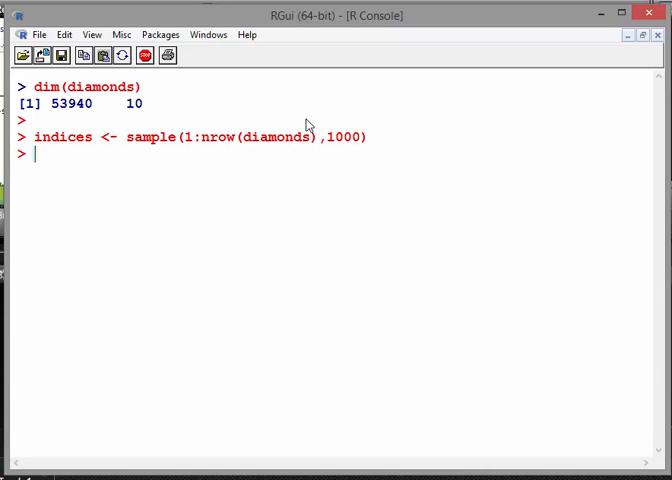
# - Inspect indices[1:20], then resample indices to 2000 rows
pyautogui.write('in')
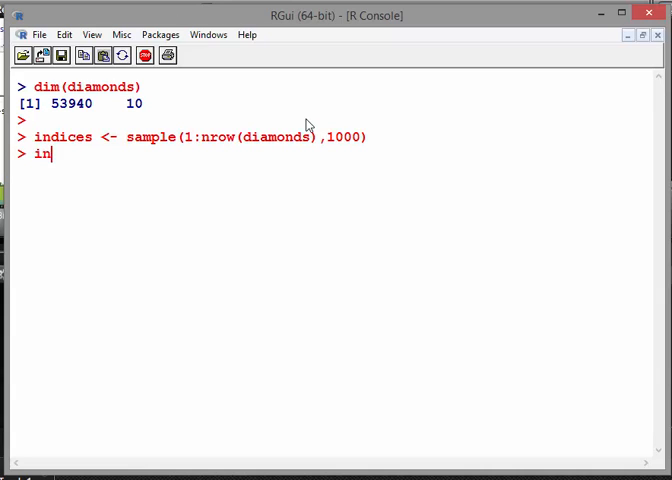
pyautogui.write('dices')
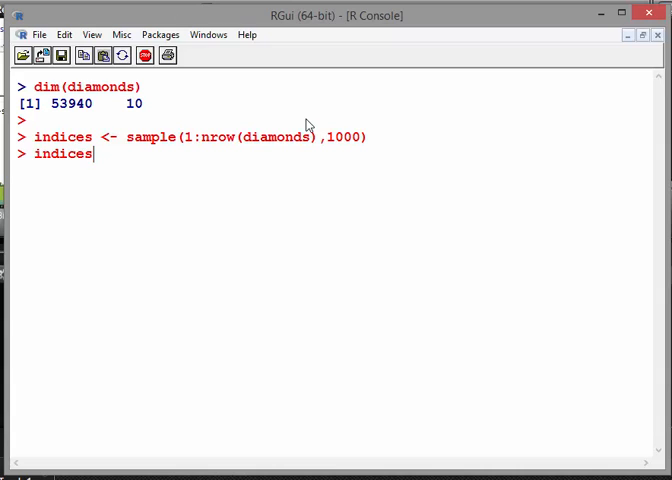
pyautogui.write('[1:')
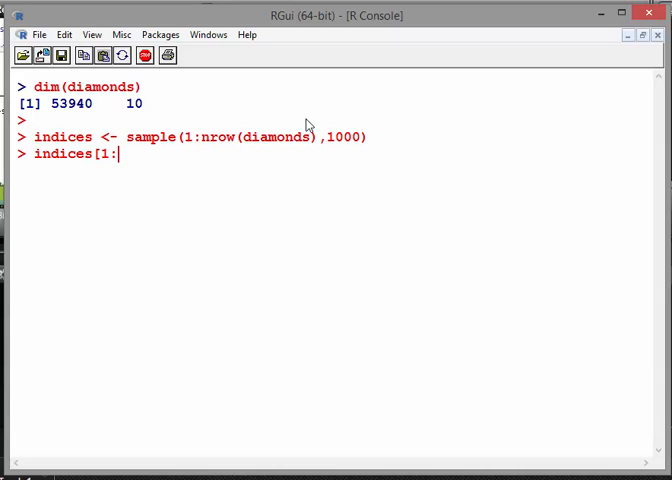
pyautogui.write('20]')
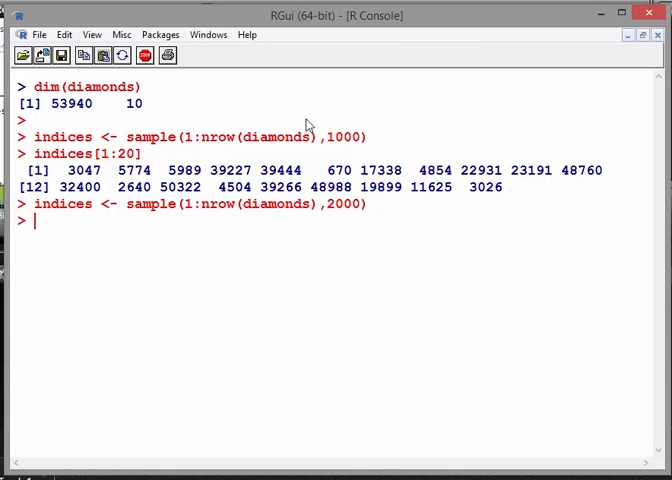
# - Create diamonds2 <- diamonds[indices,] from the sampled rows
pyautogui.write('diamo')
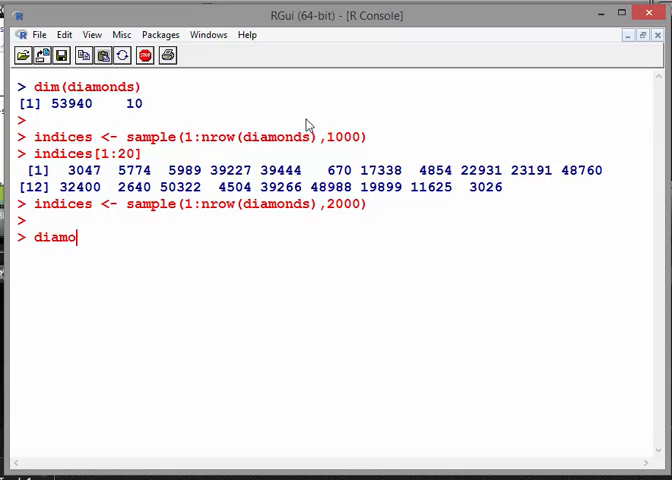
pyautogui.write('nds2 <- di')
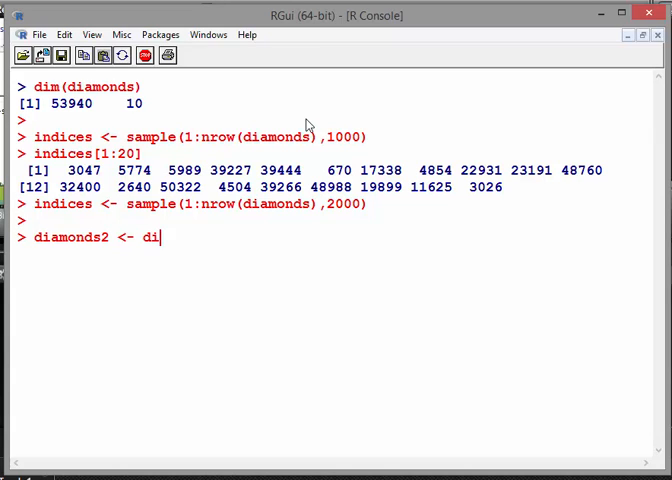
pyautogui.write('amonds[')
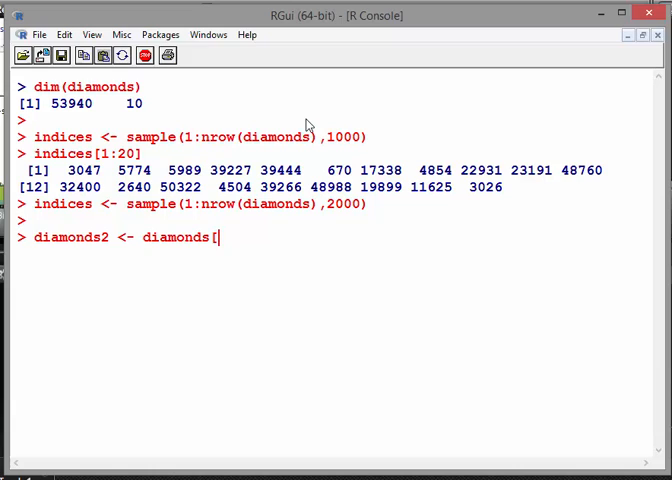
pyautogui.write('indi')
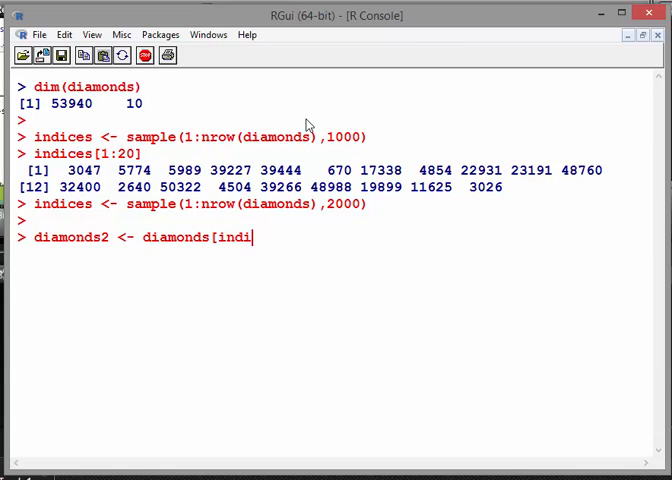
pyautogui.write('ces,')
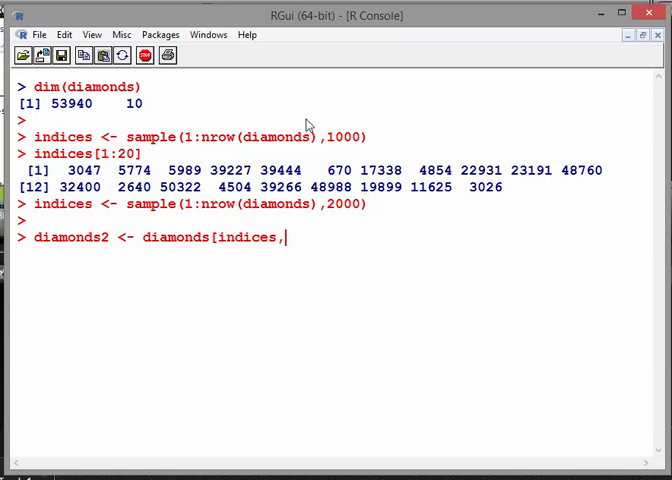
pyautogui.write(']')
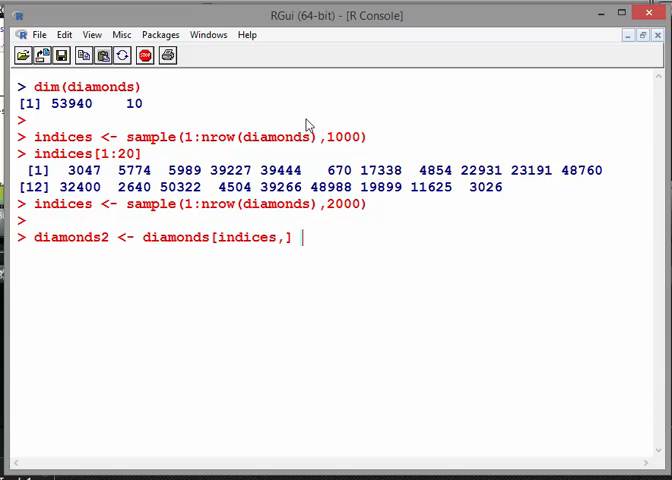
# - Add comment notes # library(dplyr), # sample_frac and # sample_n
pyautogui.write('#')
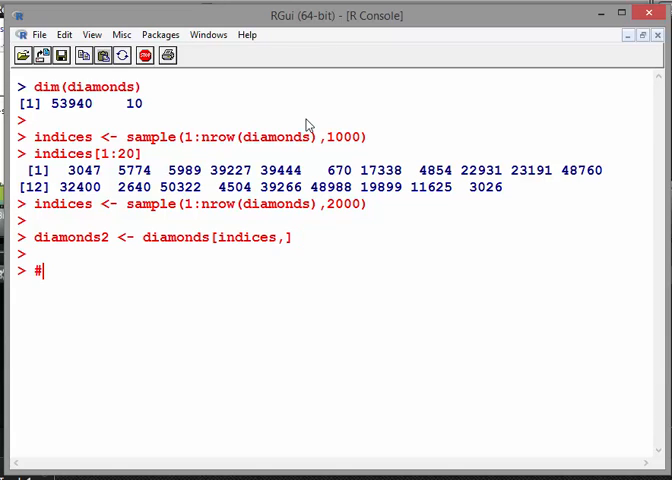
pyautogui.write('lib')
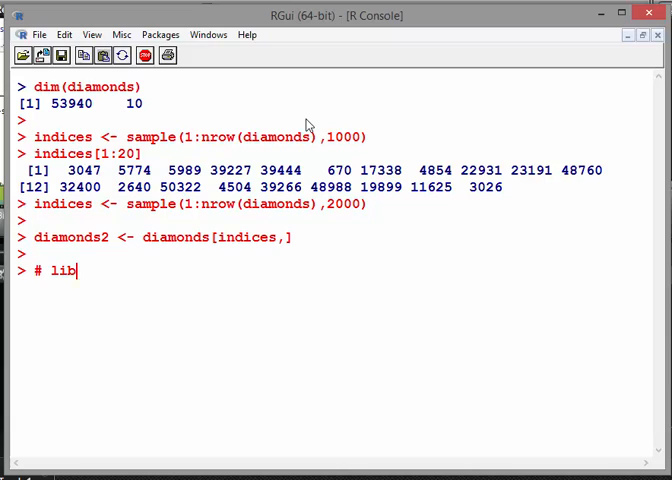
pyautogui.write('rary(dp')
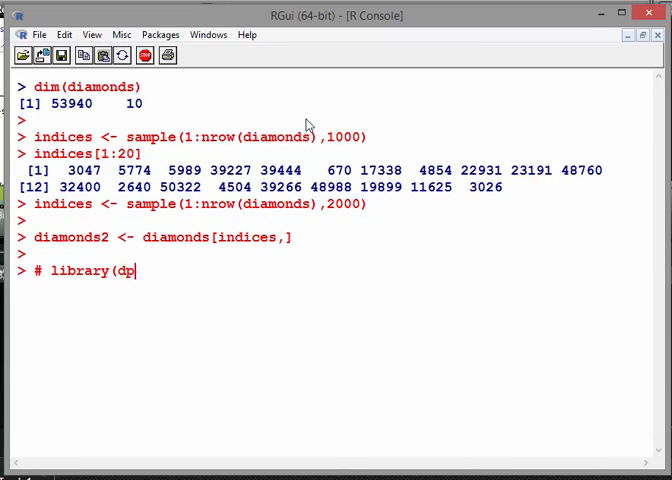
pyautogui.write('lyr)')
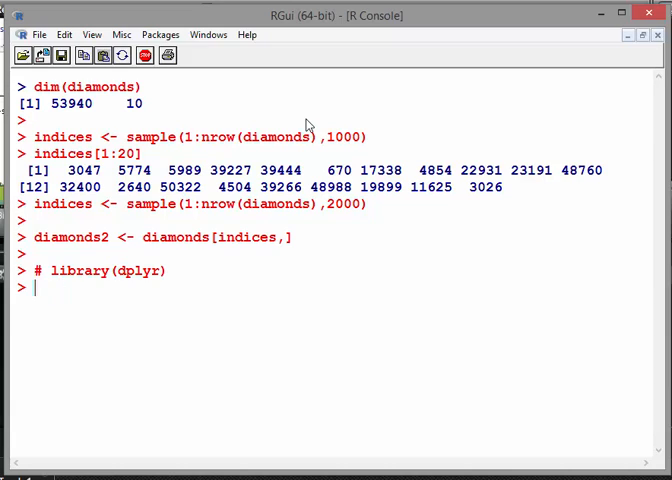
pyautogui.write('# sample_f')
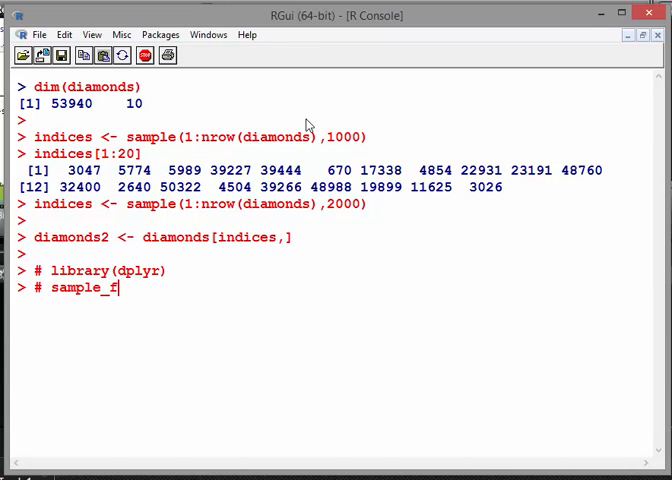
pyautogui.write('rac')
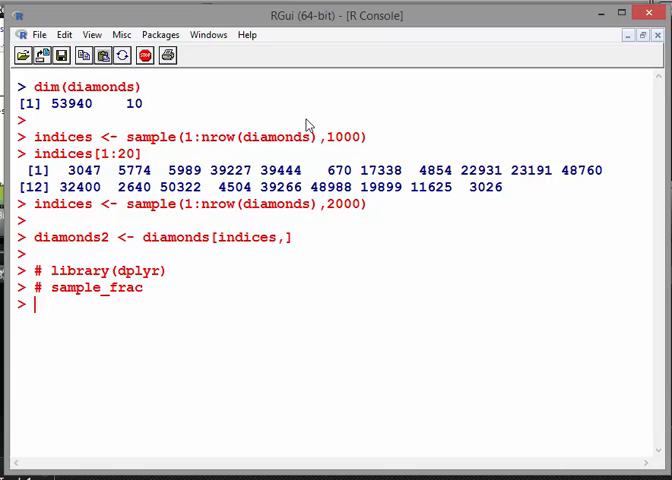
pyautogui.write('# sample')
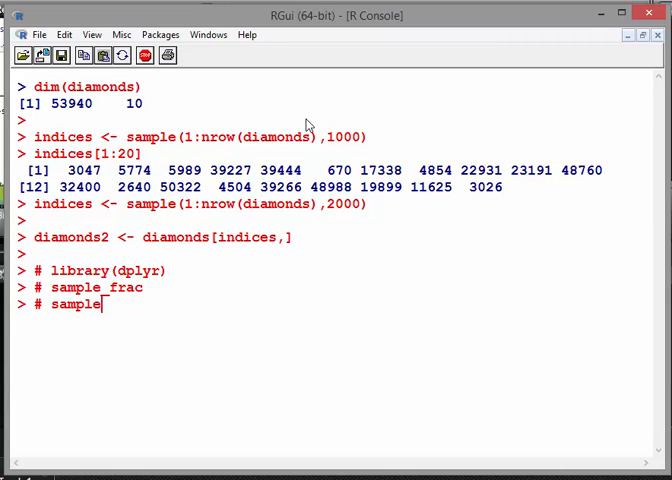
pyautogui.write('_n')
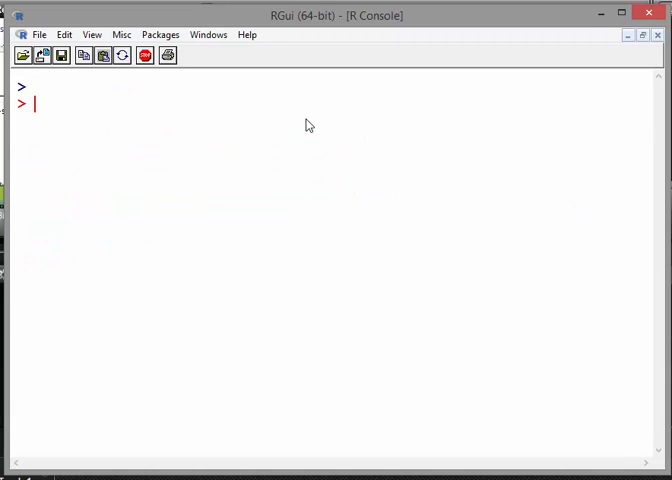
# - Run dim(diamonds2) showing 2000 by 10, then tail(diamonds2) for its last six rows
pyautogui.write('dim')
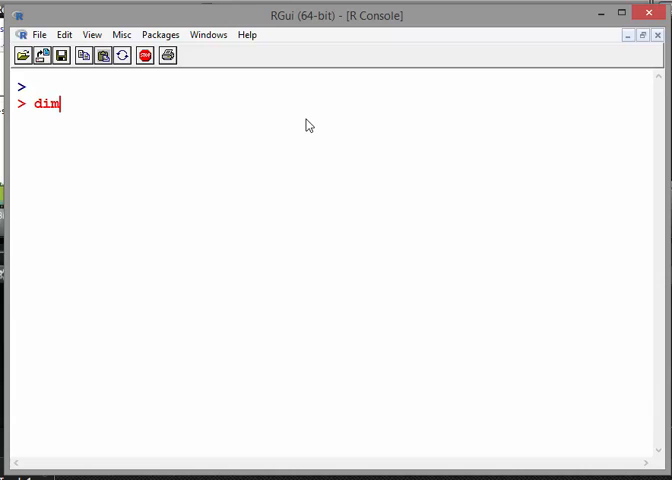
pyautogui.write('(diamonds2')
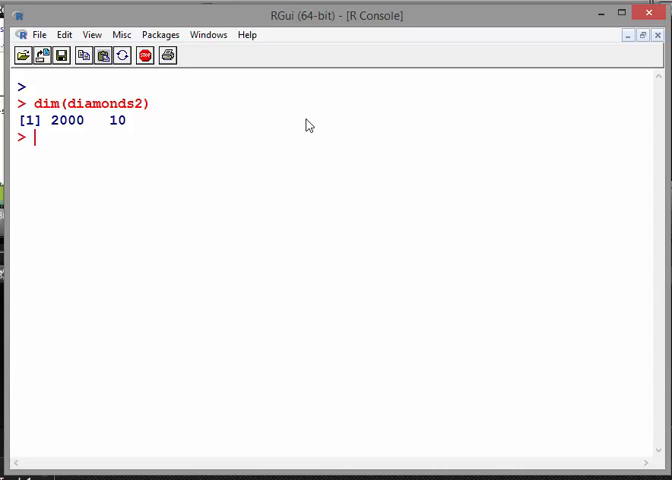
pyautogui.write('tail9d')
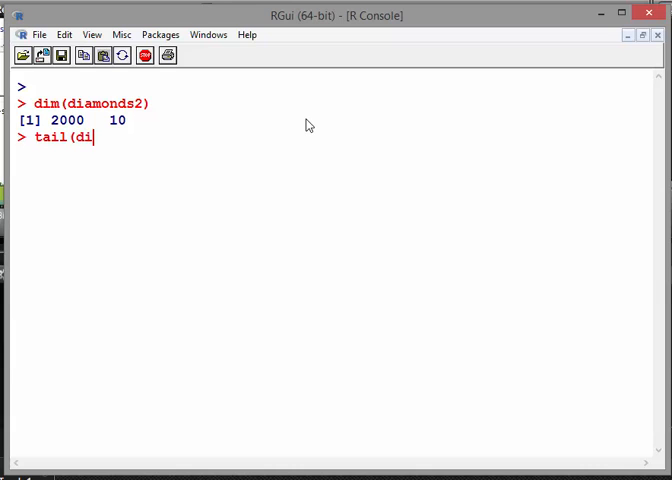
pyautogui.write('amonds2')
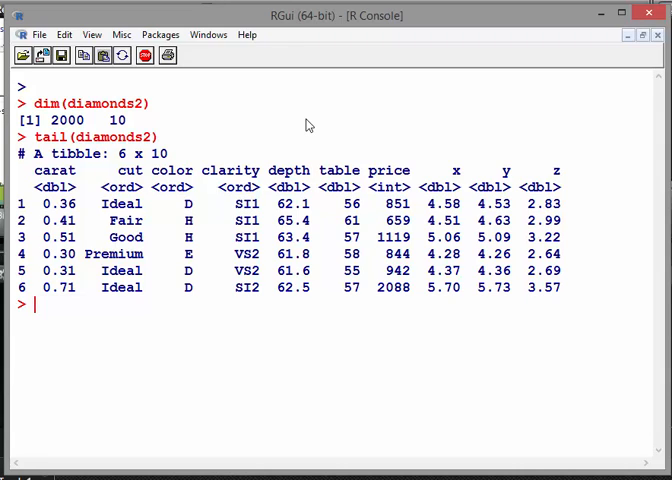
# - Store p <- ggplot(data=diamonds2,aes(x=depth)) mapping depth to the x-axis
pyautogui.write('g')
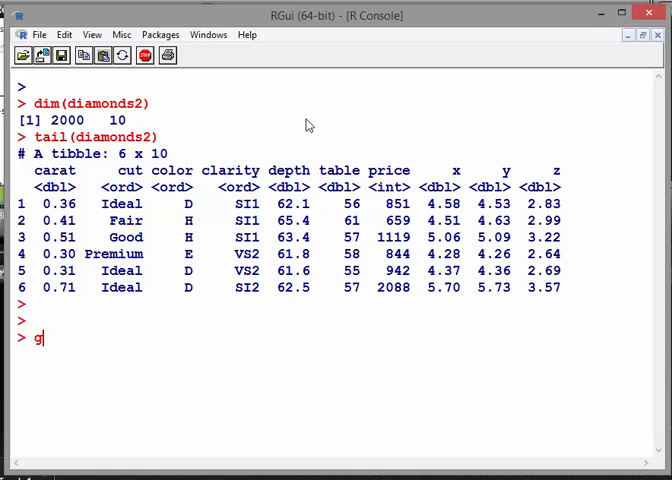
pyautogui.write('gplot(')
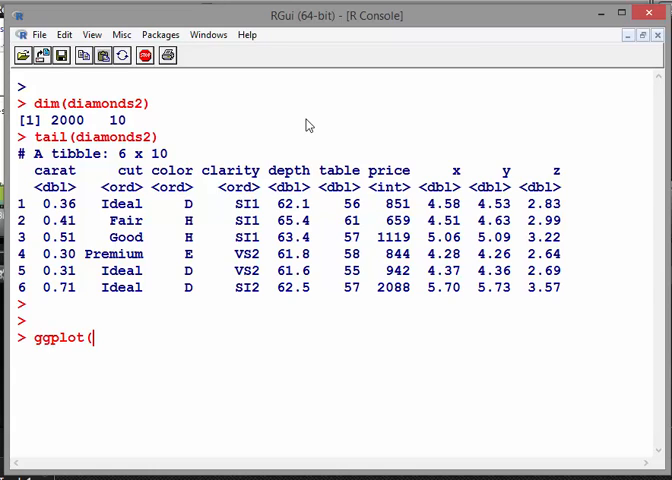
pyautogui.write('data')
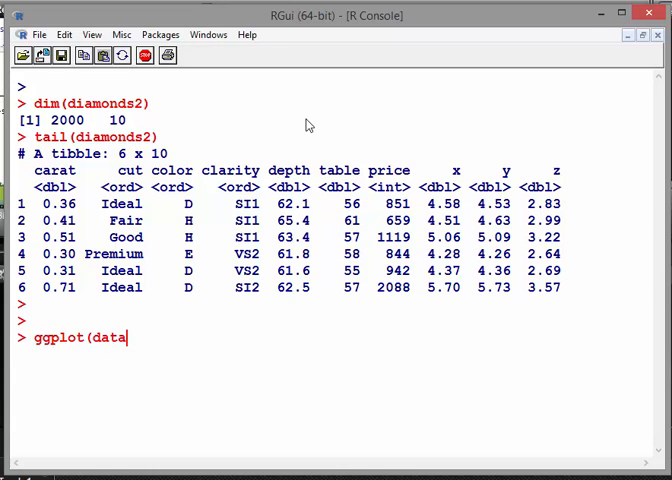
pyautogui.write('=d')
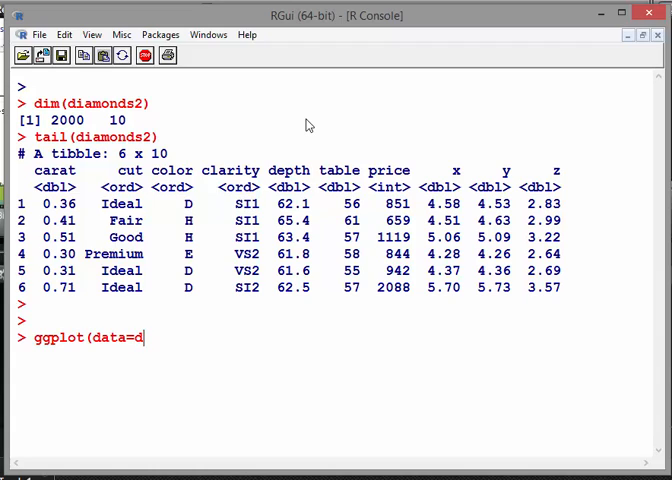
pyautogui.write('iamonds2')
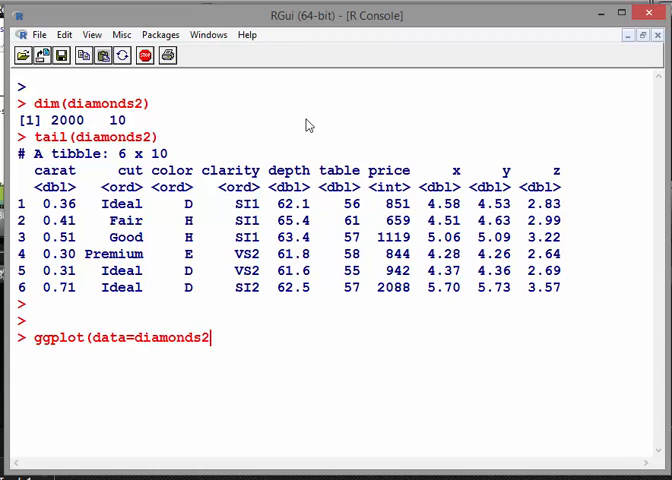
pyautogui.write(',aes(')
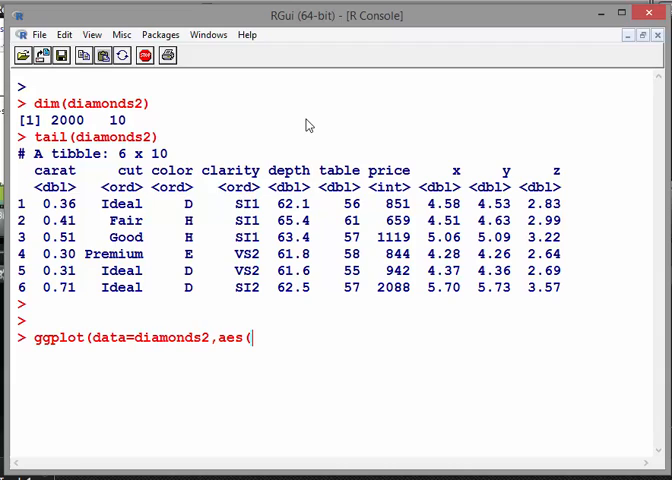
pyautogui.write('x=de')
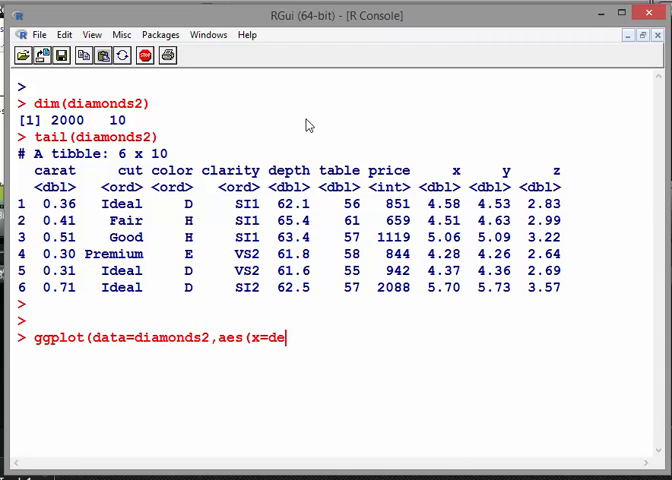
pyautogui.write('pth)')
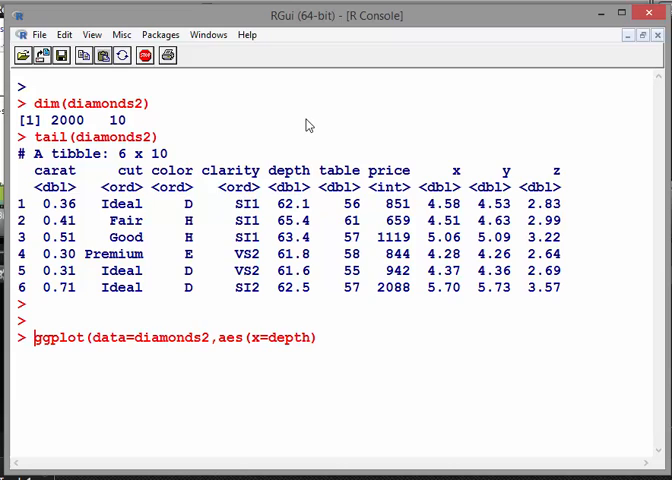
pyautogui.write('p')
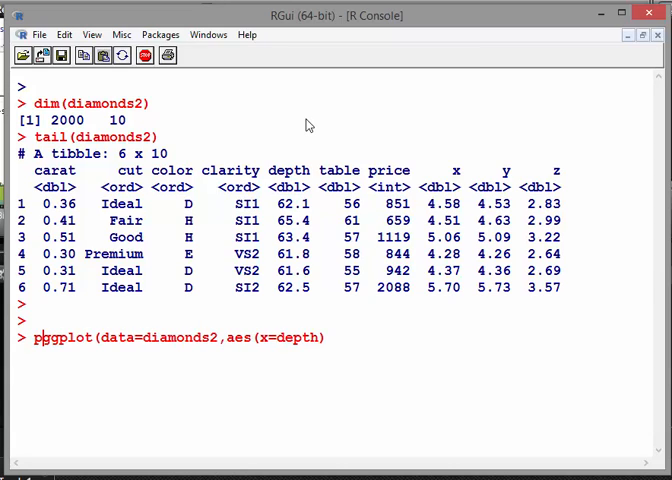
pyautogui.write('<-')
pyautogui.write(')')
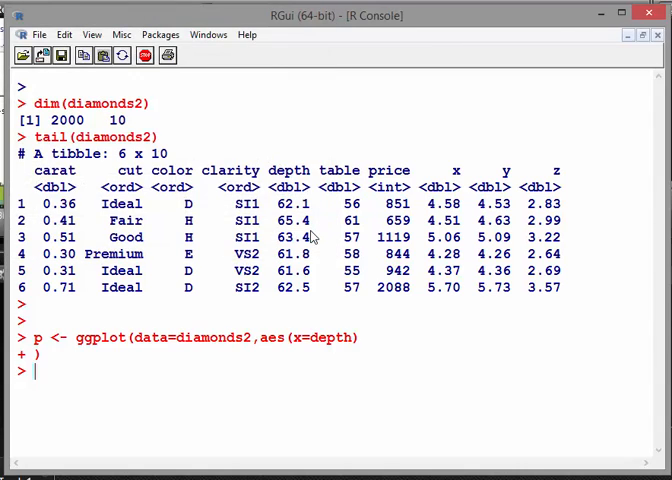
# - Add a geom_histogram layer to p to plot the depth histogram
pyautogui.write('p +')
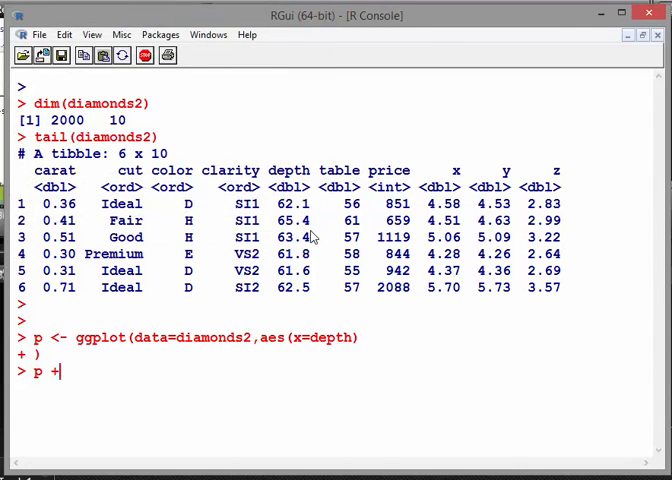
pyautogui.write('geom')
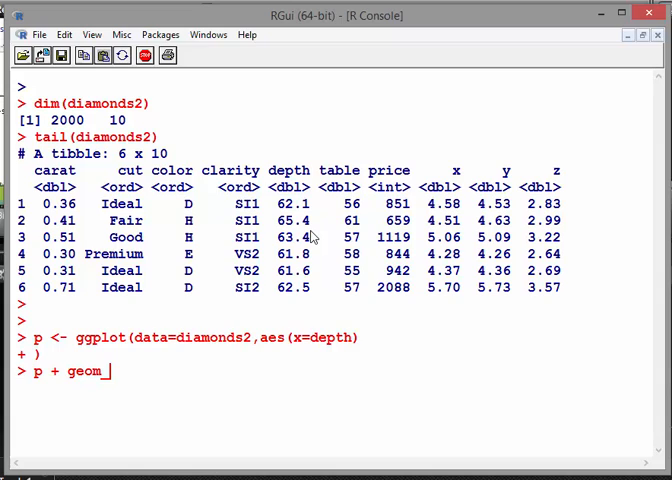
pyautogui.write('_histogram')
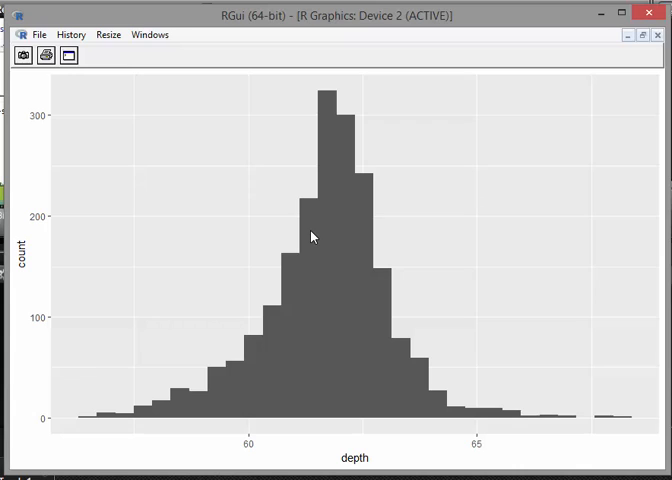
pyautogui.moveTo(542, 88)
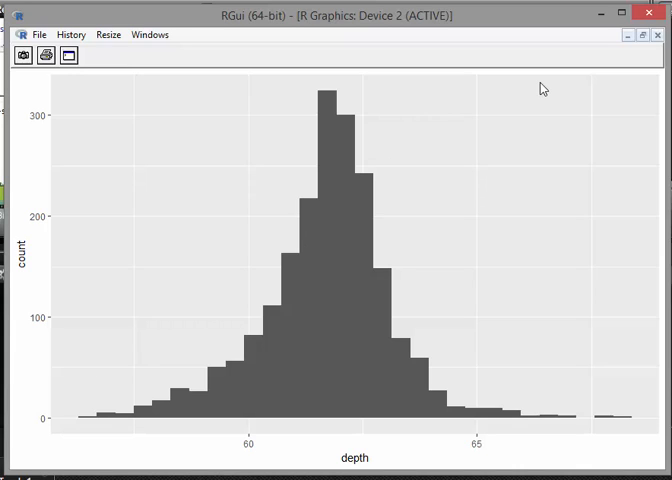
pyautogui.moveTo(656, 36)
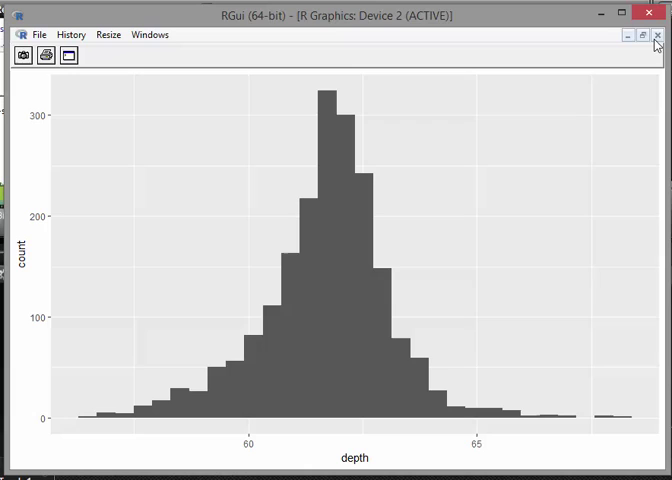
pyautogui.moveTo(658, 40)
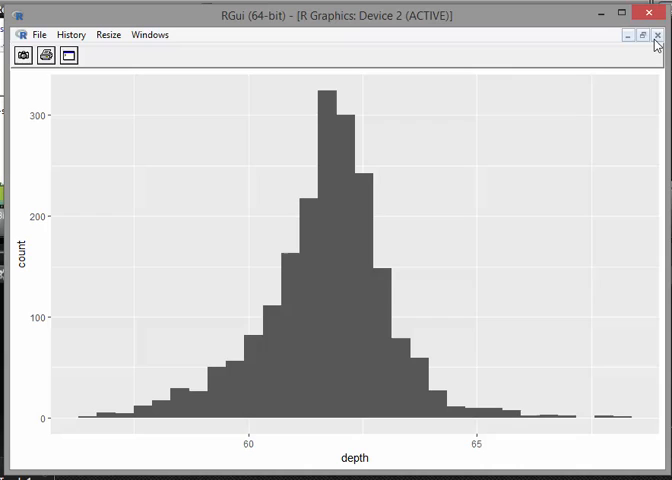
pyautogui.moveTo(616, 44)
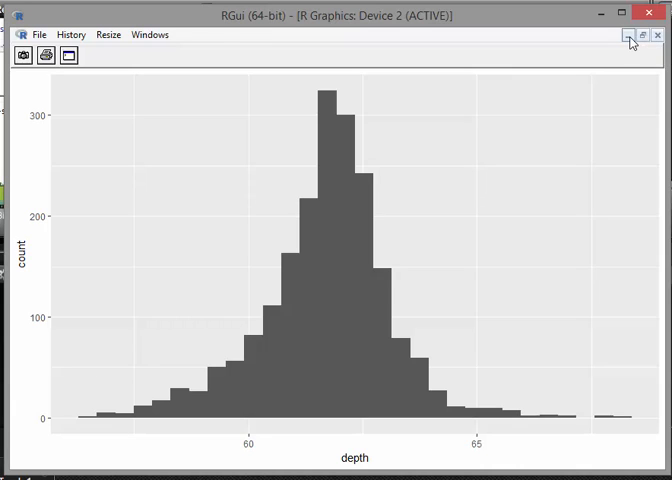
# - Minimize the graphics window and restore the R console showing the stat_bin message
pyautogui.click(628, 36)
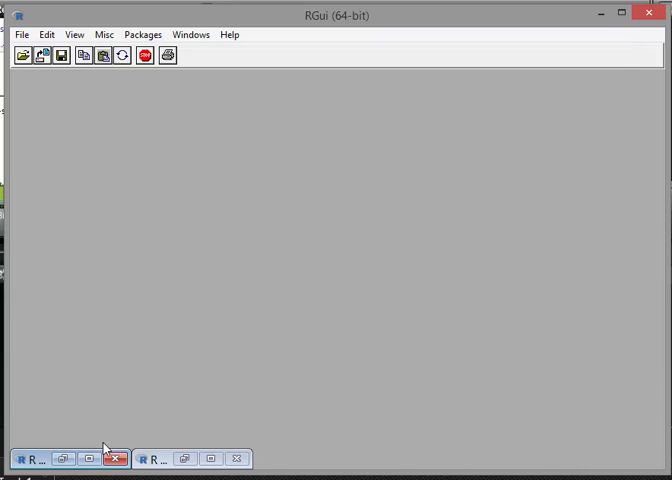
pyautogui.click(28, 456)
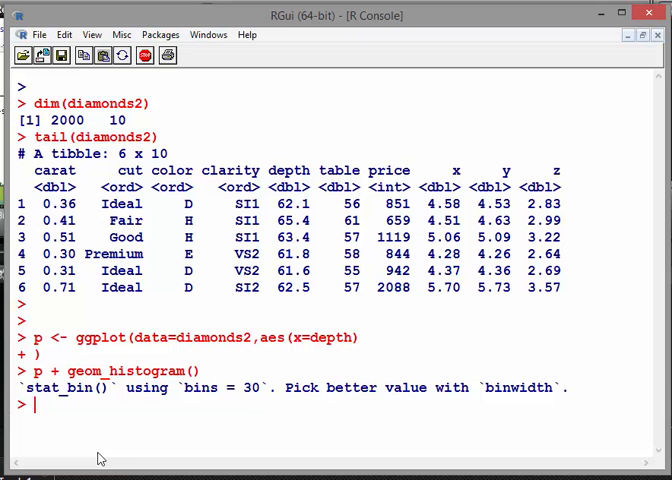
# - Rerun p + geom_histogram(), discard stray characters, and run summary(diamonds2)
pyautogui.write('p + geom_histogram()')
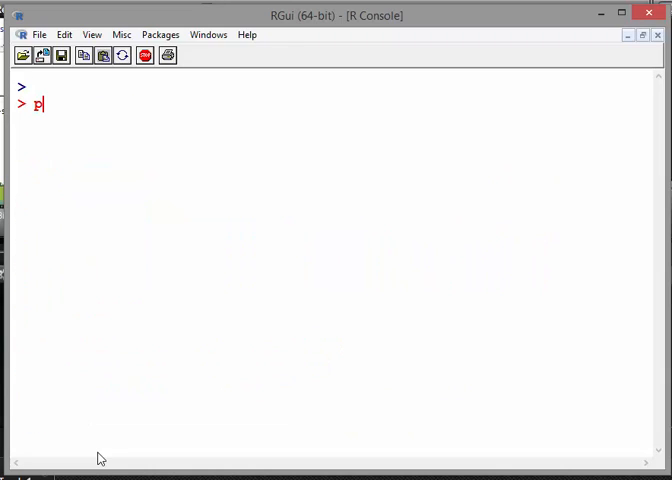
pyautogui.write('<')
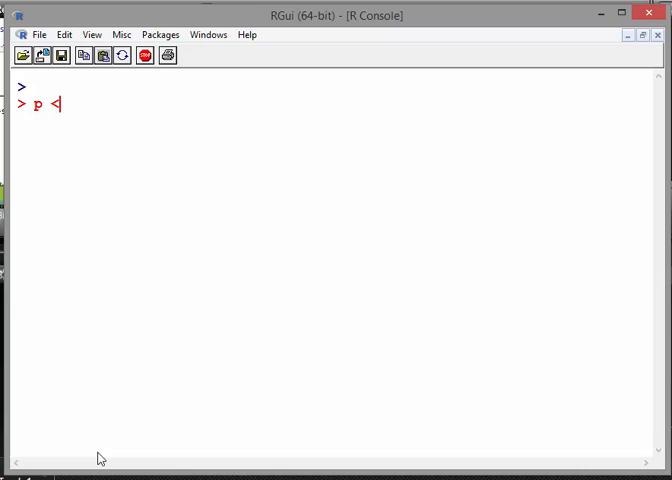
pyautogui.press('Backspace')
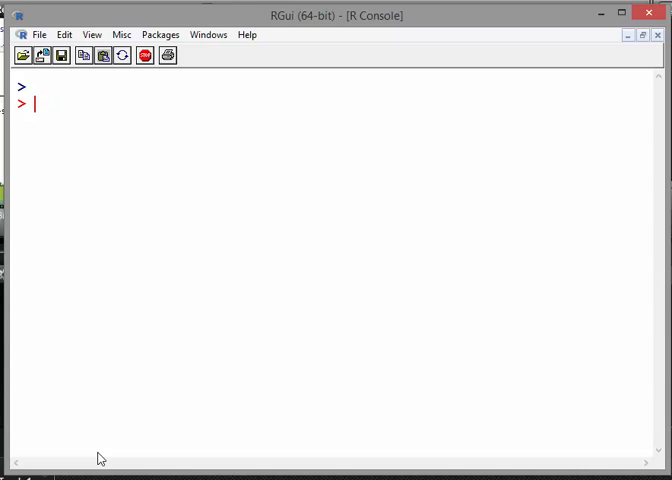
pyautogui.write('t')
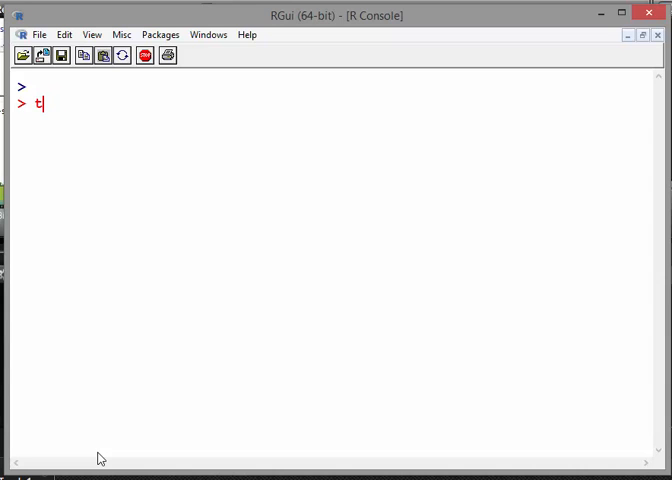
pyautogui.press('Backspace')
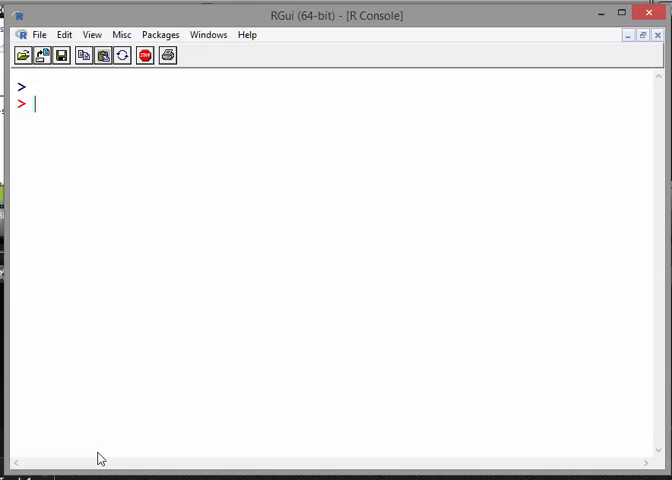
pyautogui.write('summary(')
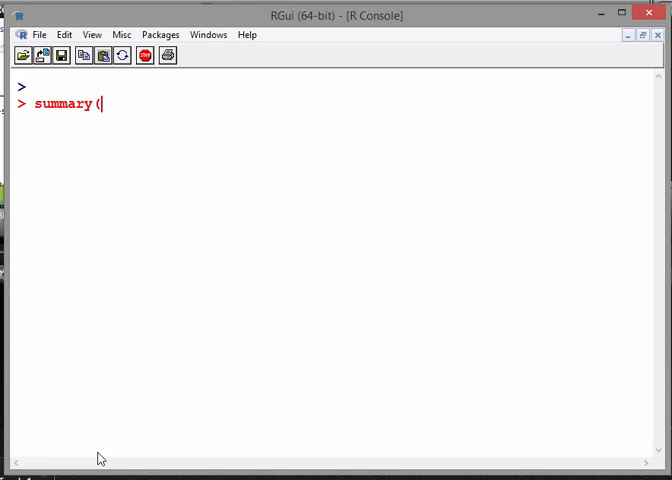
pyautogui.write('diam')
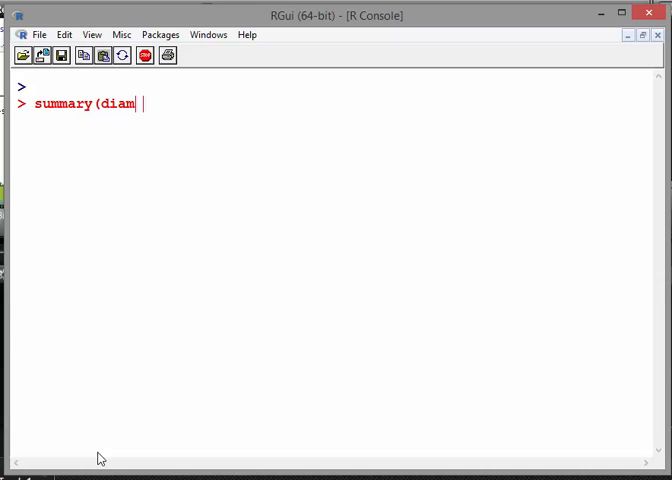
pyautogui.write('onds2)')
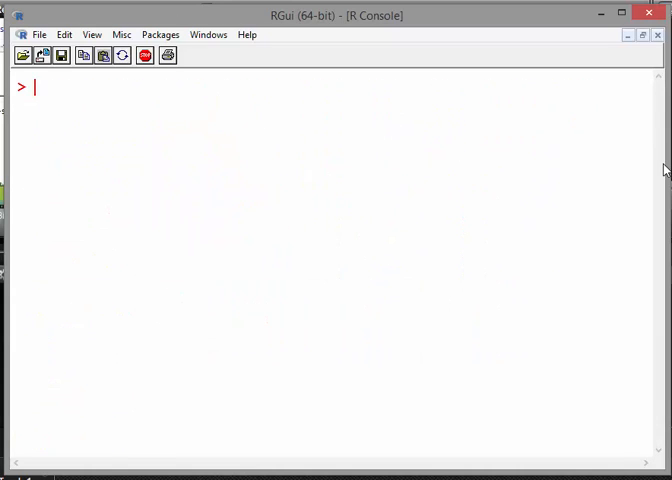
# - Enter the comment #facet_wrap at the prompt
pyautogui.write('facet')
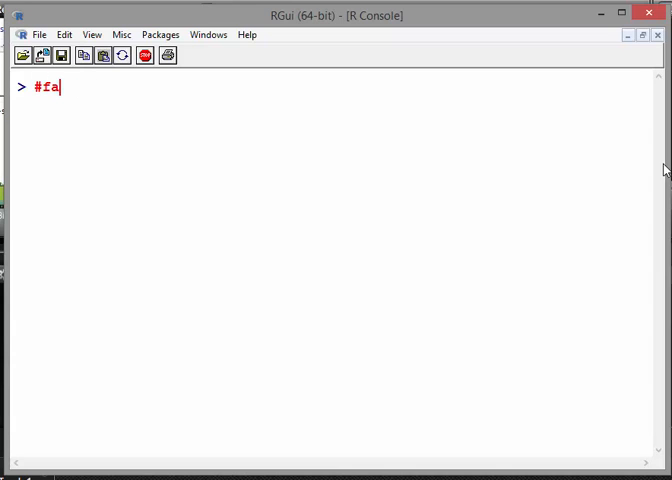
pyautogui.write('cet_')
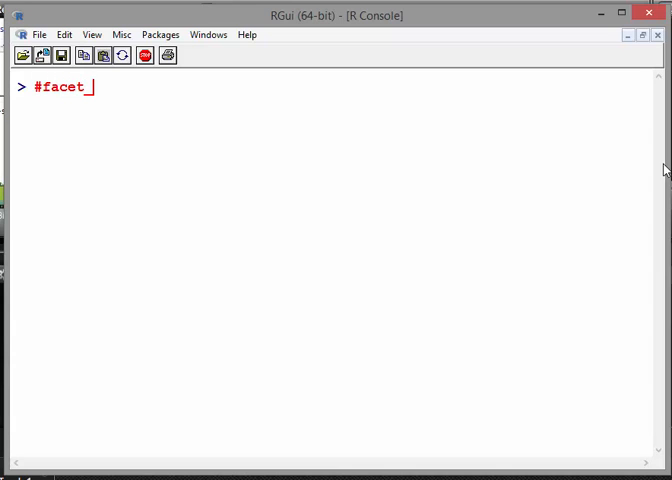
pyautogui.write('wrap')
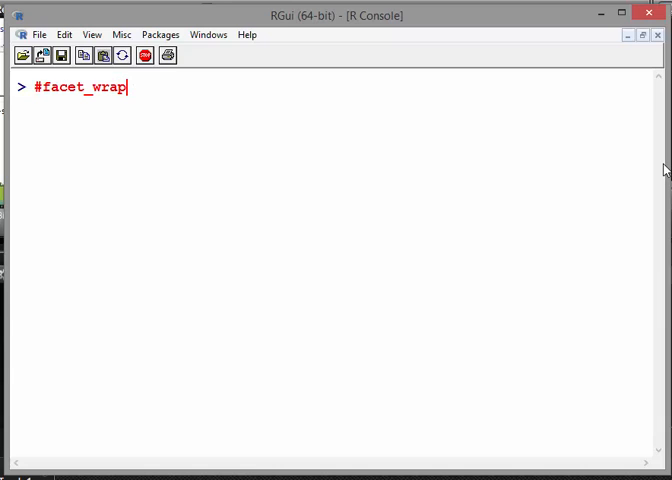
# - Run p + facet_wrap(~cut) to split the depth histogram into panels by cut
pyautogui.write('p +')
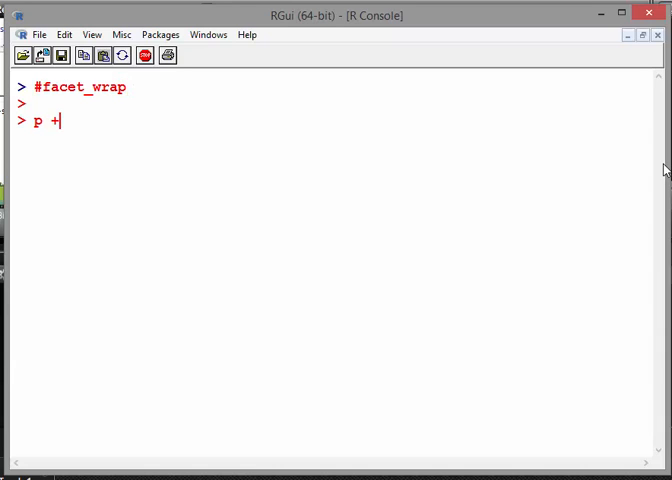
pyautogui.write('facet')
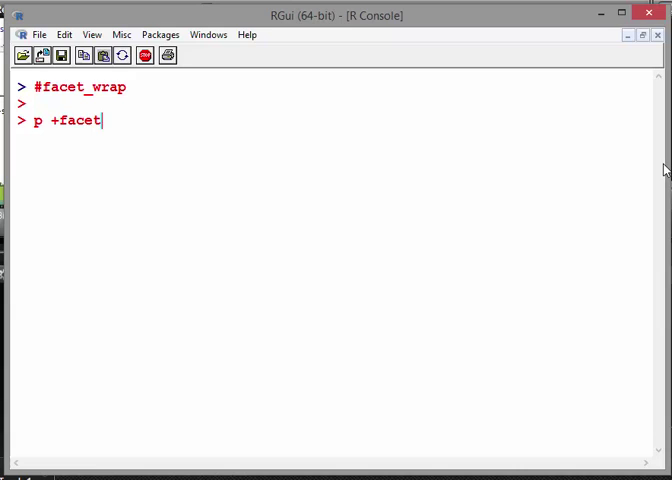
pyautogui.write('_wrap("')
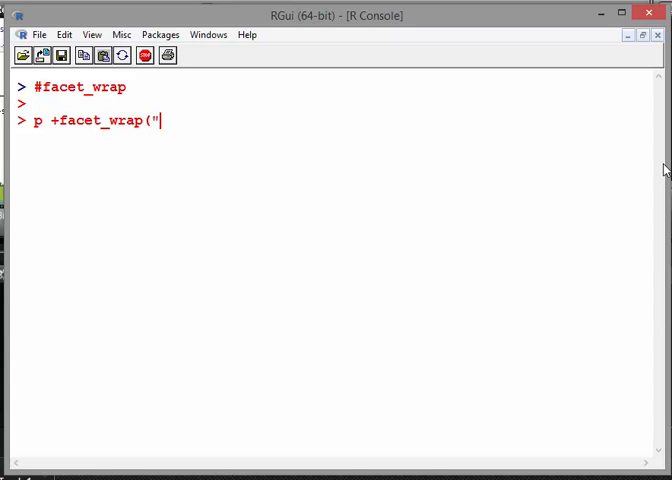
pyautogui.write('c')
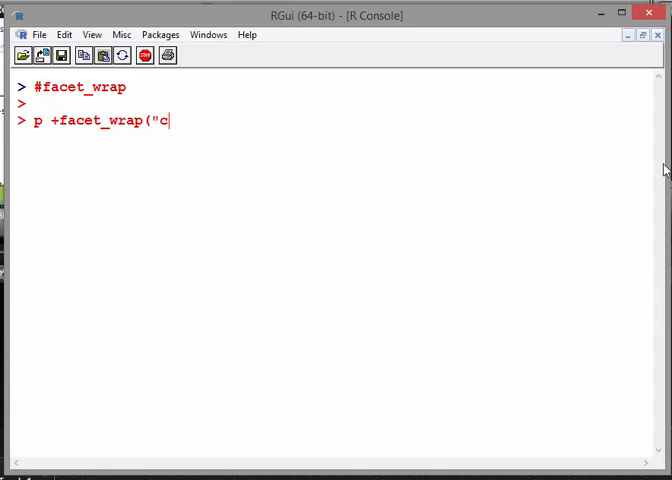
pyautogui.write('o')
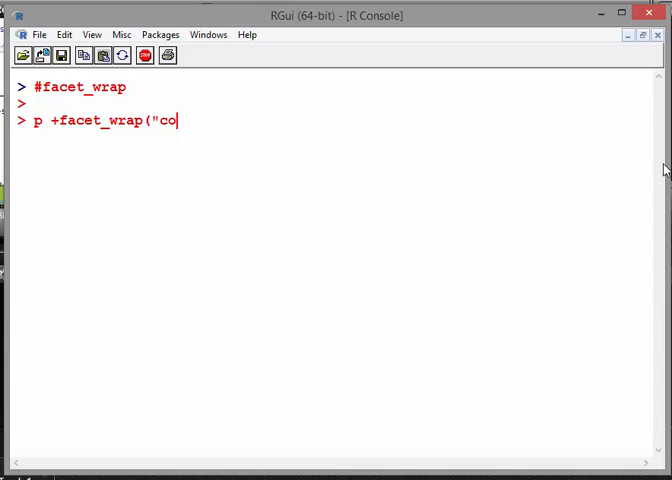
pyautogui.write('ut")')
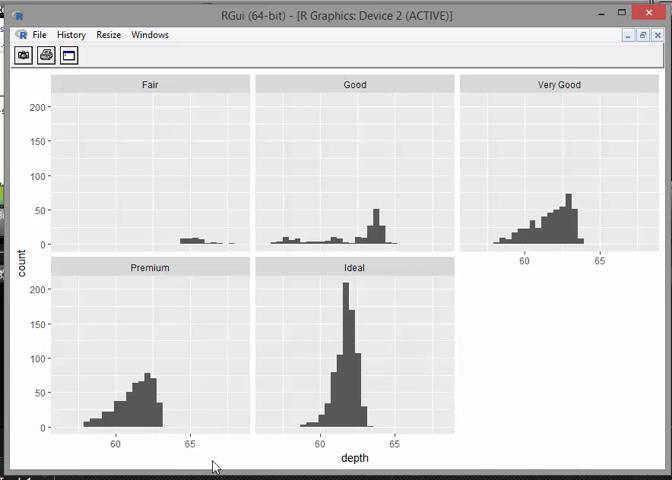
pyautogui.moveTo(260, 272)
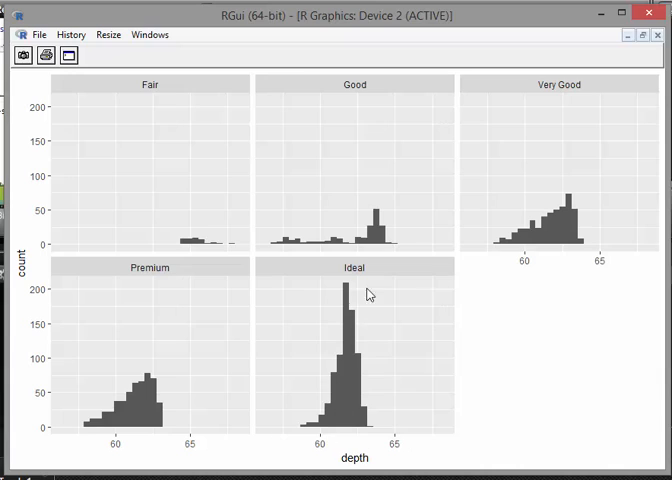
pyautogui.moveTo(286, 320)
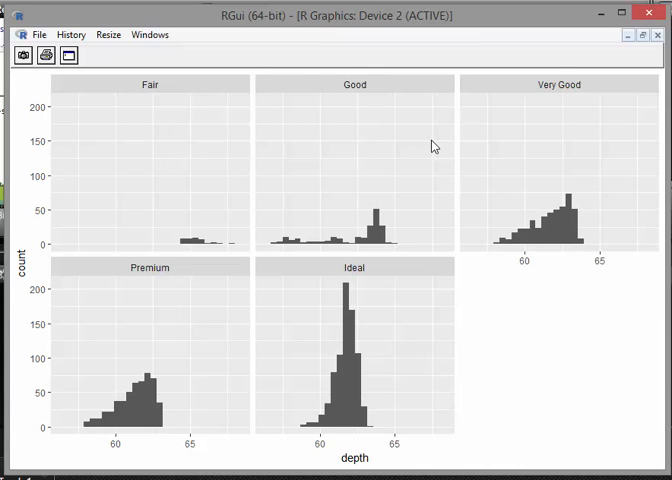
pyautogui.moveTo(392, 300)
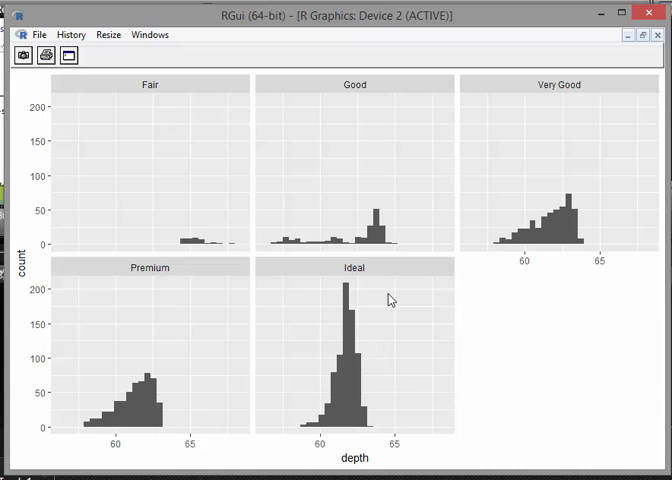
pyautogui.moveTo(620, 36)
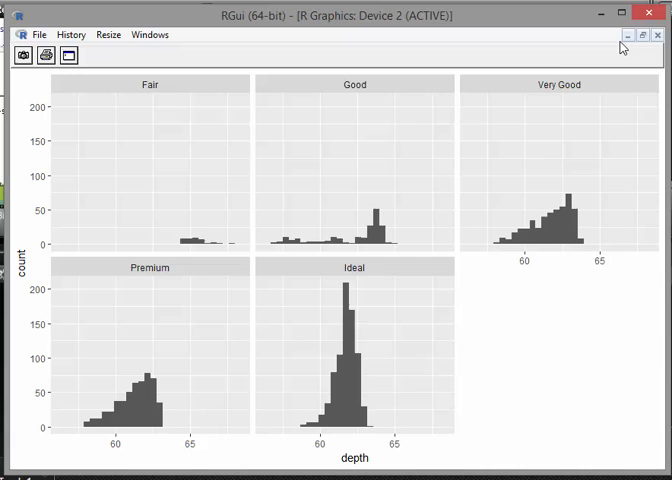
pyautogui.moveTo(628, 40)
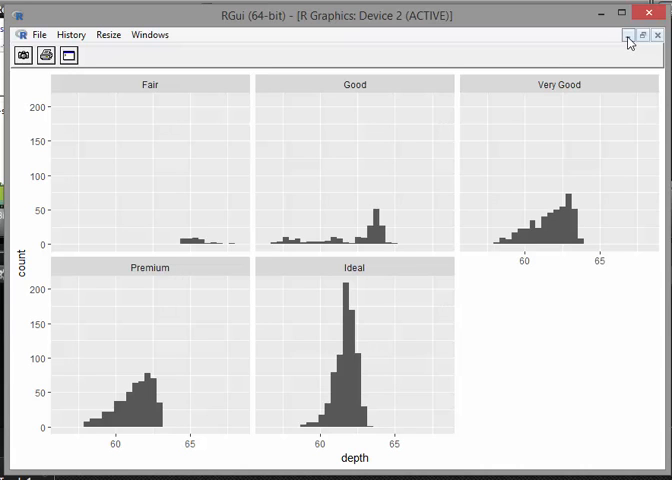
pyautogui.moveTo(206, 464)
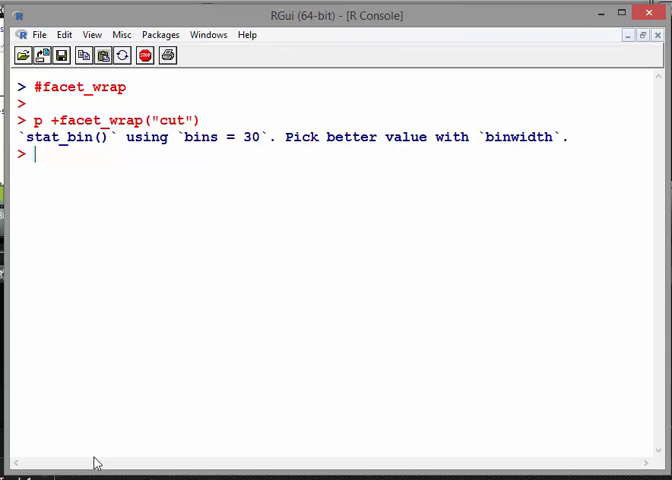
# - Run p + facet_grid(cut ~ .) stacking histograms by cut, and view the plot
pyautogui.write('p +facet_wrap("cut")')
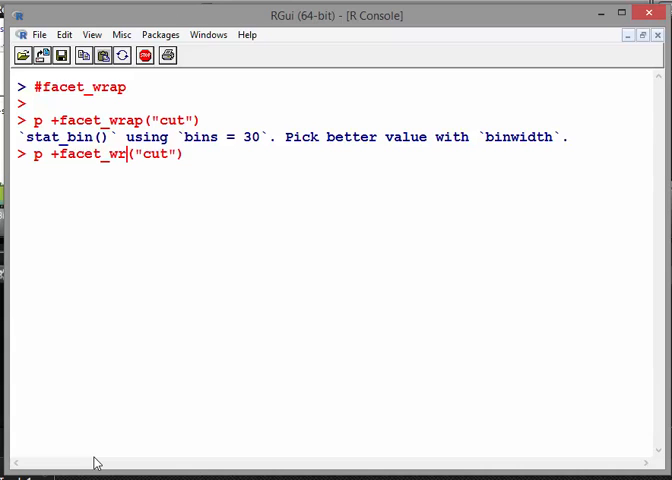
pyautogui.write('grid')
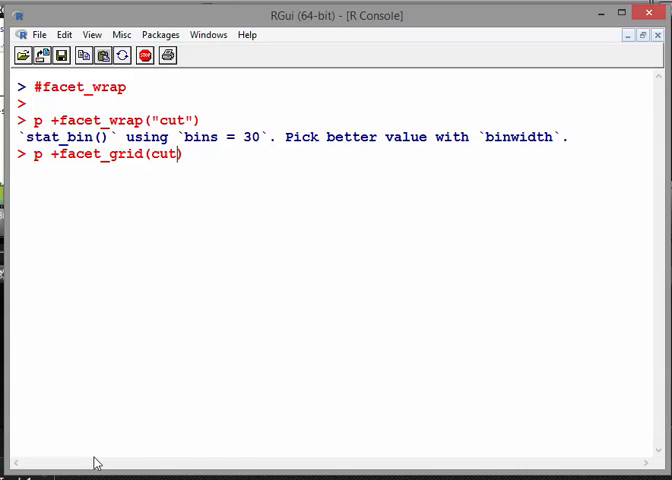
pyautogui.write('~')
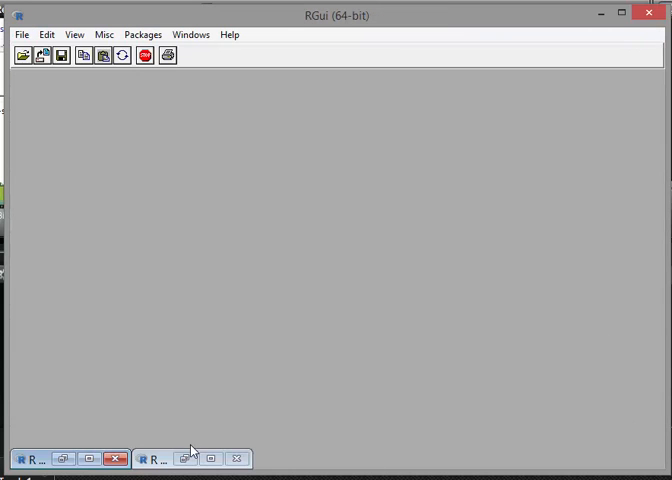
pyautogui.click(160, 458)
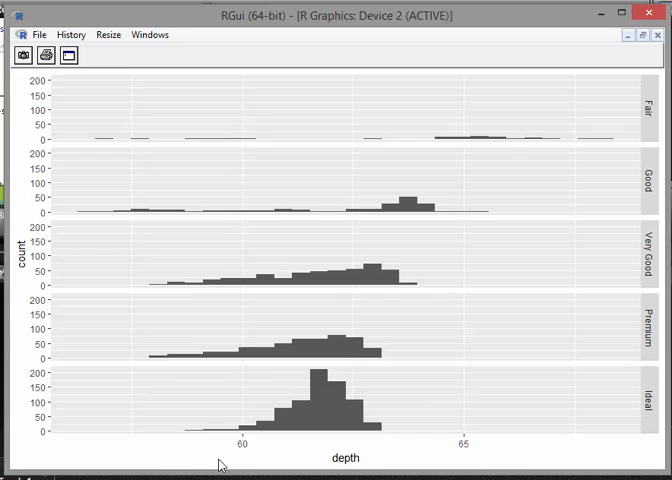
pyautogui.moveTo(424, 268)
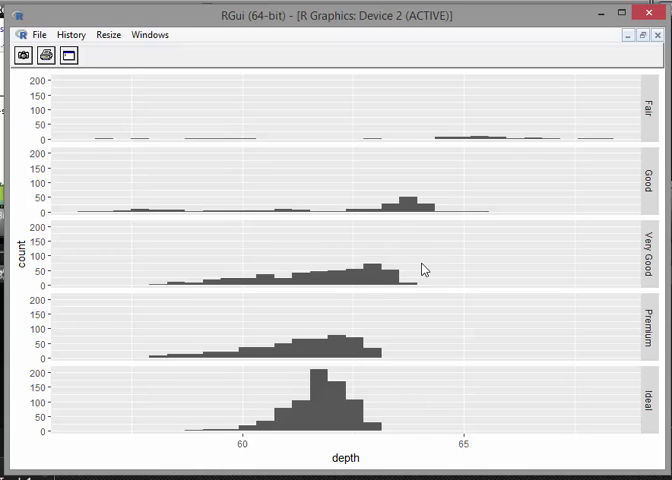
pyautogui.moveTo(668, 36)
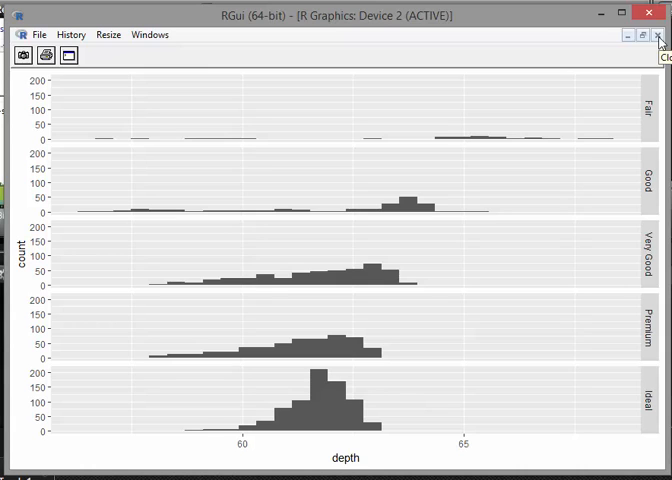
# - Minimize the row-faceted plot window and restore the R console
pyautogui.click(656, 38)
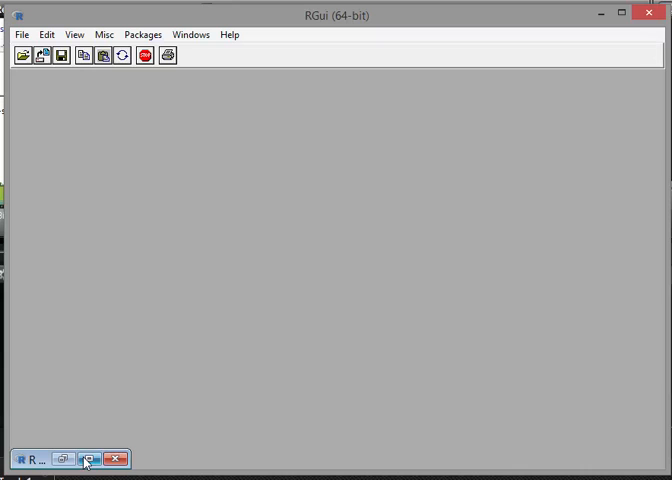
pyautogui.click(88, 456)
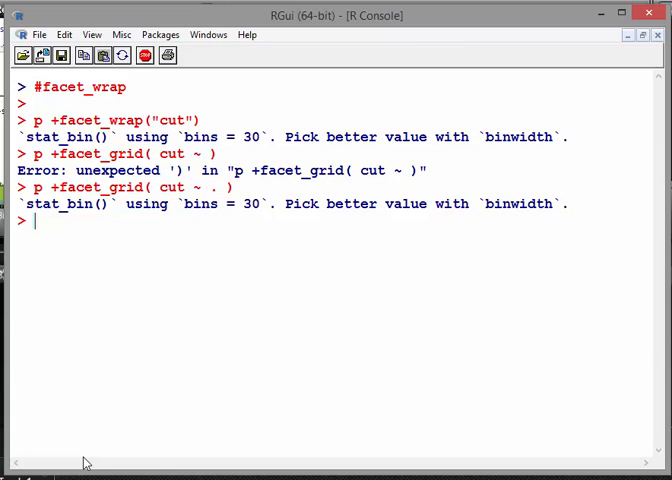
# - Run p + facet_grid( . ~ cut ) to place one depth histogram column per cut
pyautogui.write('p +facet_grid( cut ~ . )')
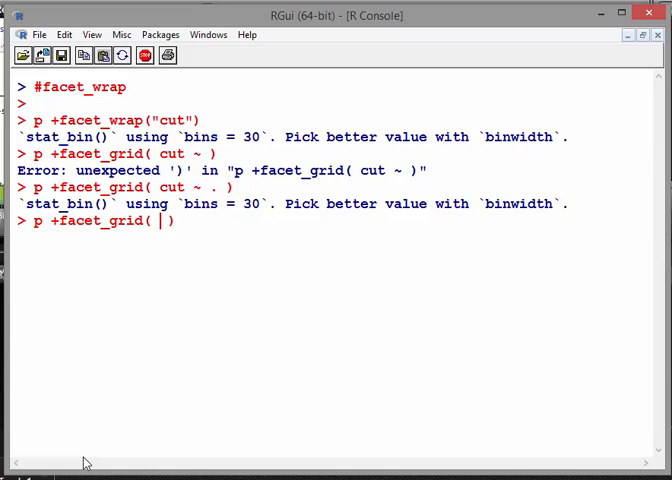
pyautogui.write('. ~')
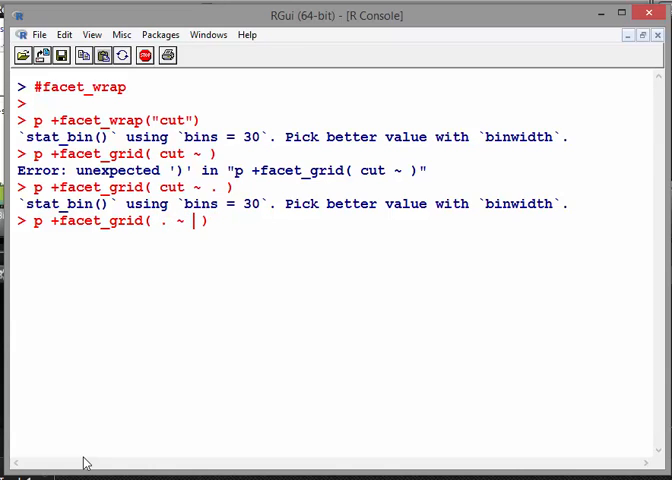
pyautogui.write('cut')
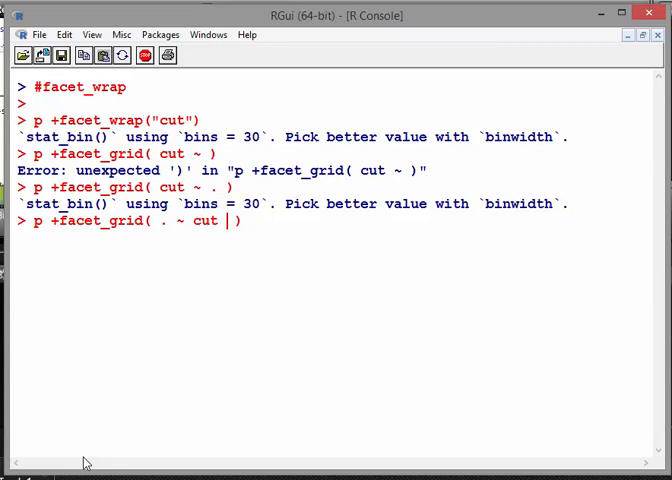
pyautogui.press('Return')
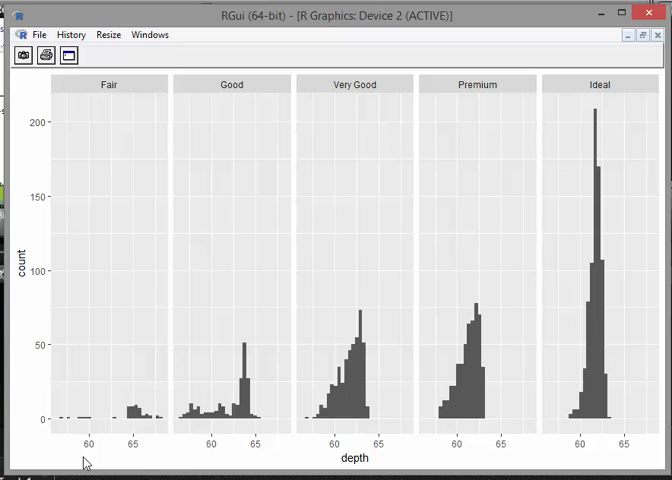
pyautogui.moveTo(224, 292)
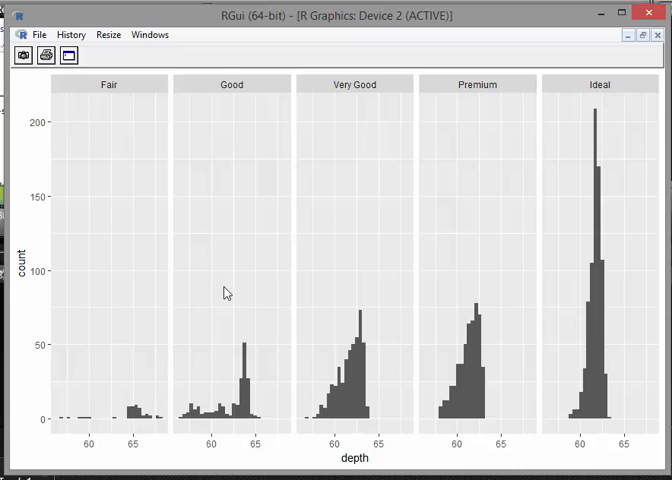
pyautogui.moveTo(660, 36)
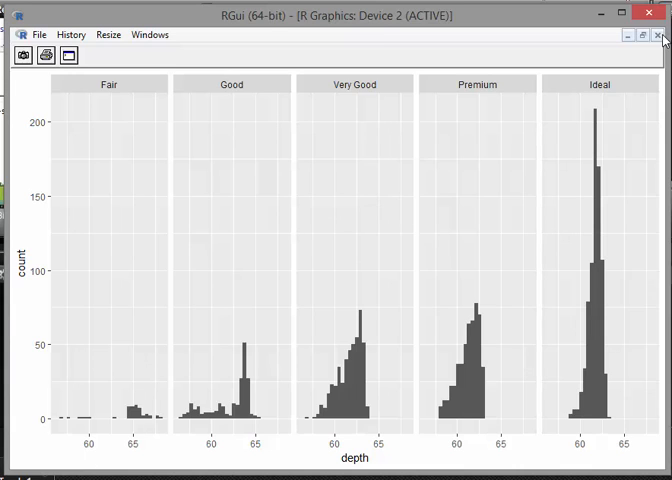
# - Minimize the graphics device showing the column-faceted plot to reveal the console
pyautogui.click(664, 36)
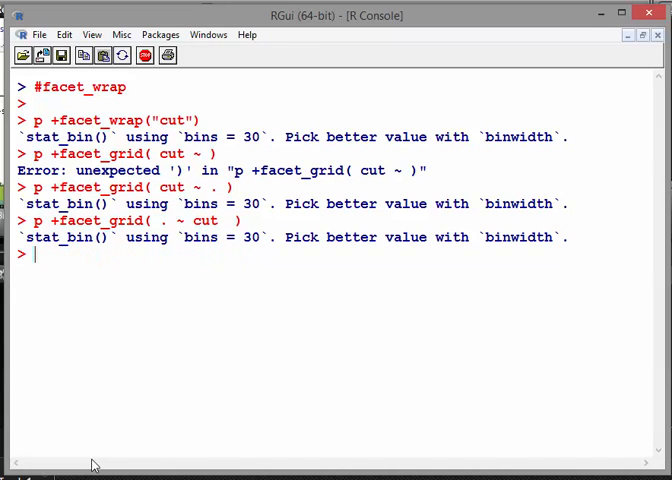
# - Run names(diamonds2) to list its variables, including color
pyautogui.write('names(')
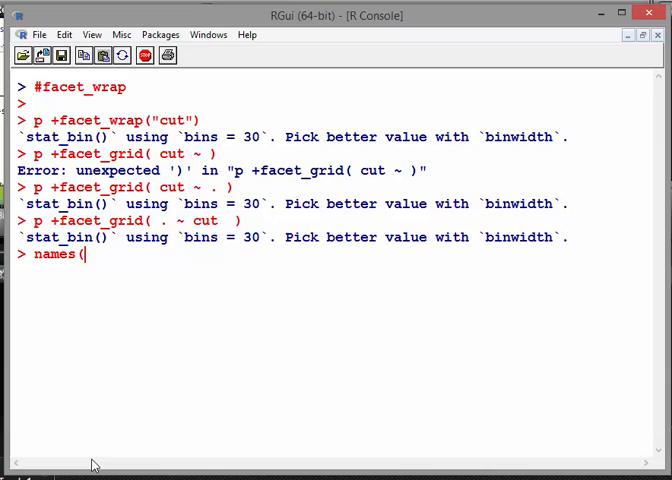
pyautogui.write('diamonds')
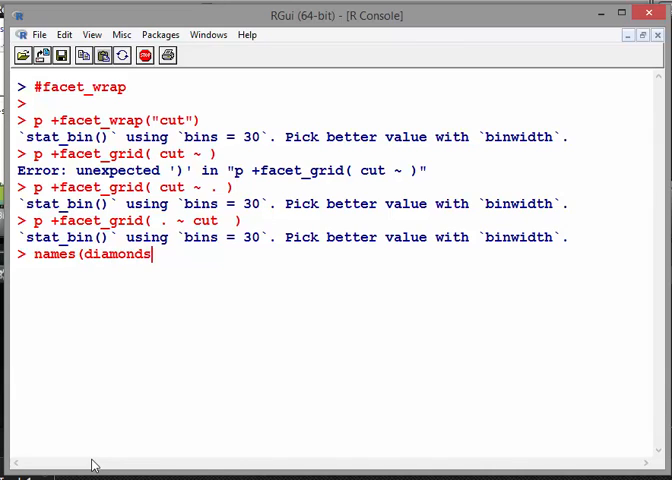
pyautogui.press('Return')
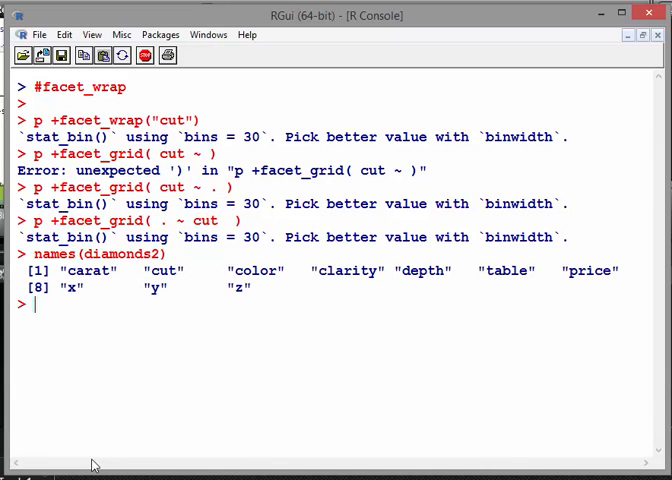
# - Edit the recalled facet command into p + facet_grid( color ~ cut )
pyautogui.write('p +facet_grid( . ~ cut  )')
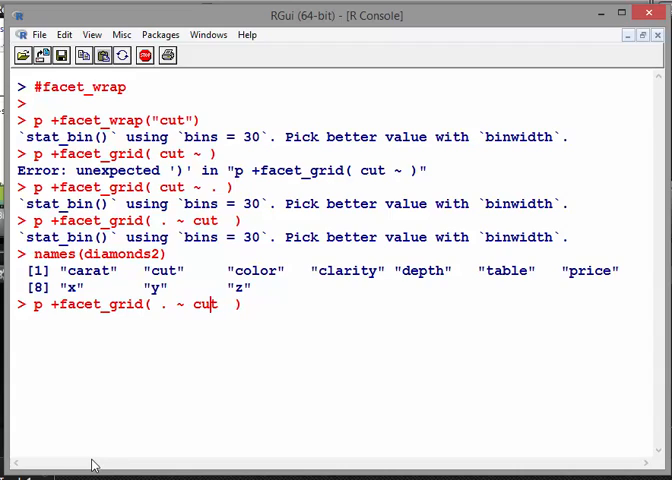
pyautogui.write('colo')
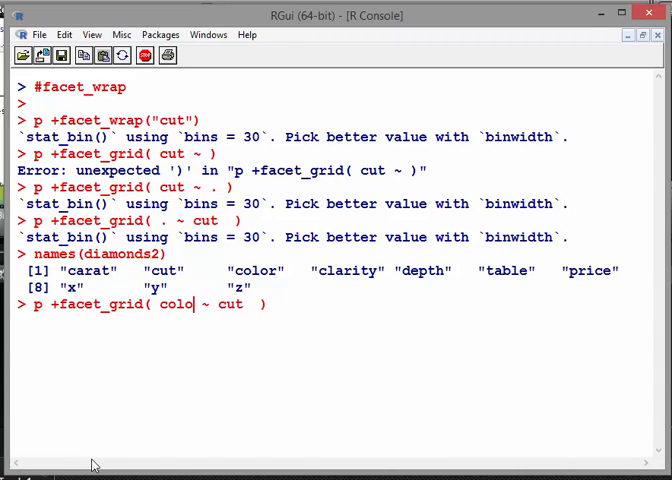
pyautogui.write('r')
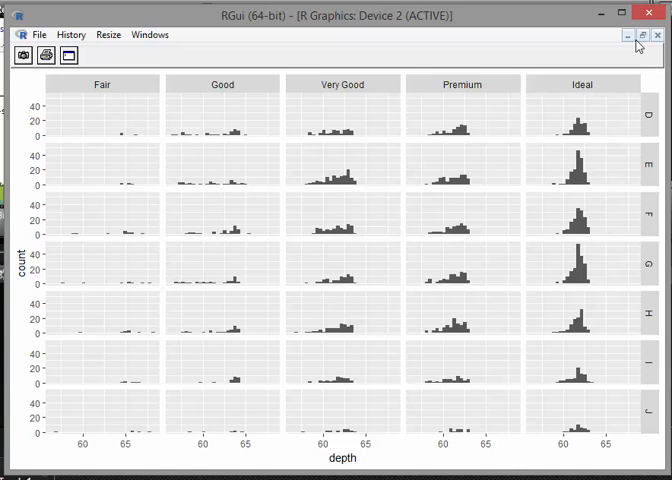
# - Minimize the colour-by-cut grid plot and then bring it back into view
pyautogui.click(628, 36)
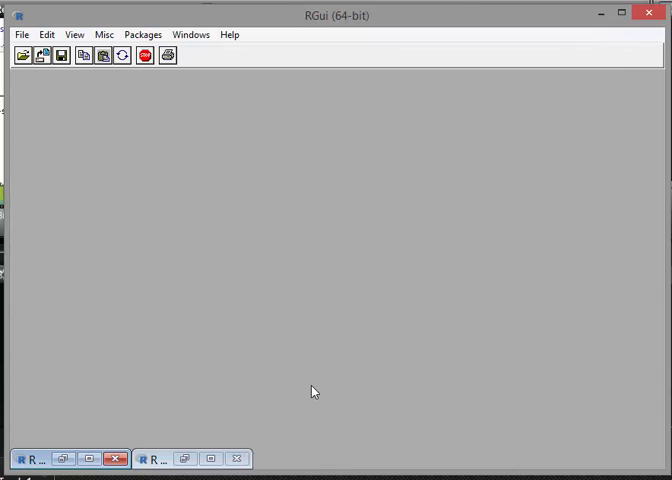
pyautogui.click(160, 460)
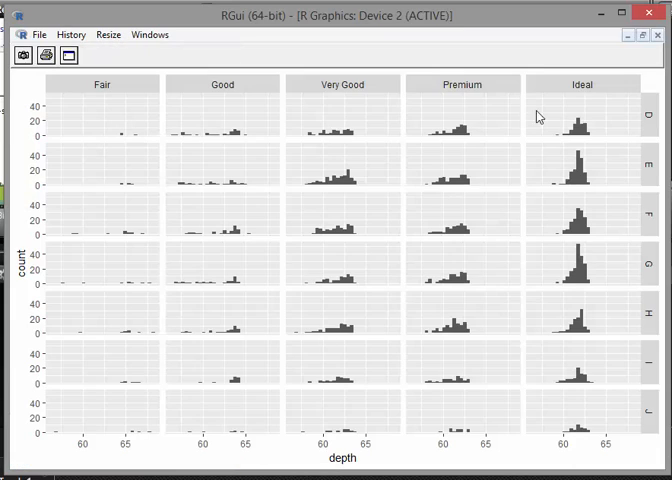